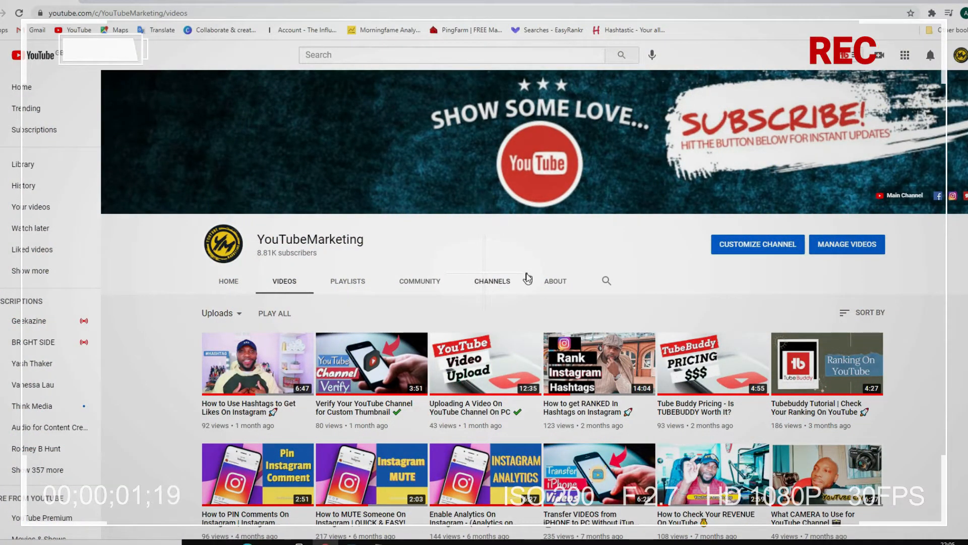
Step: Scroll through the current YouTube page and back toward the top
scroll(down, 3)
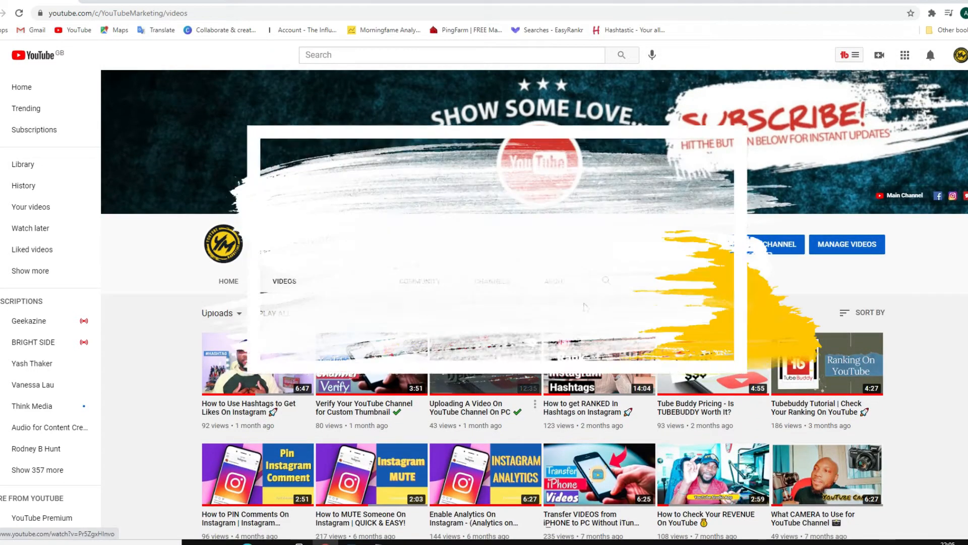
scroll(down, 3)
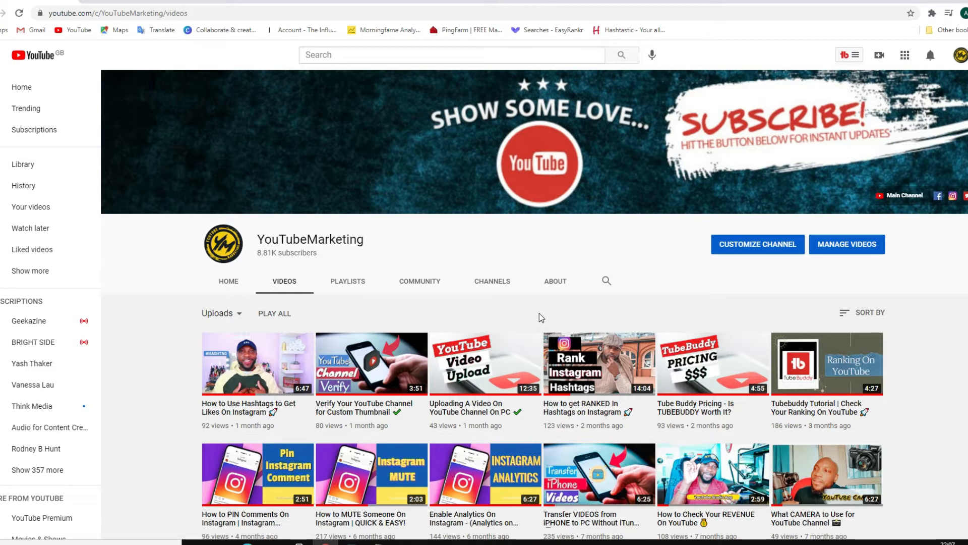
mouse_move(246, 392)
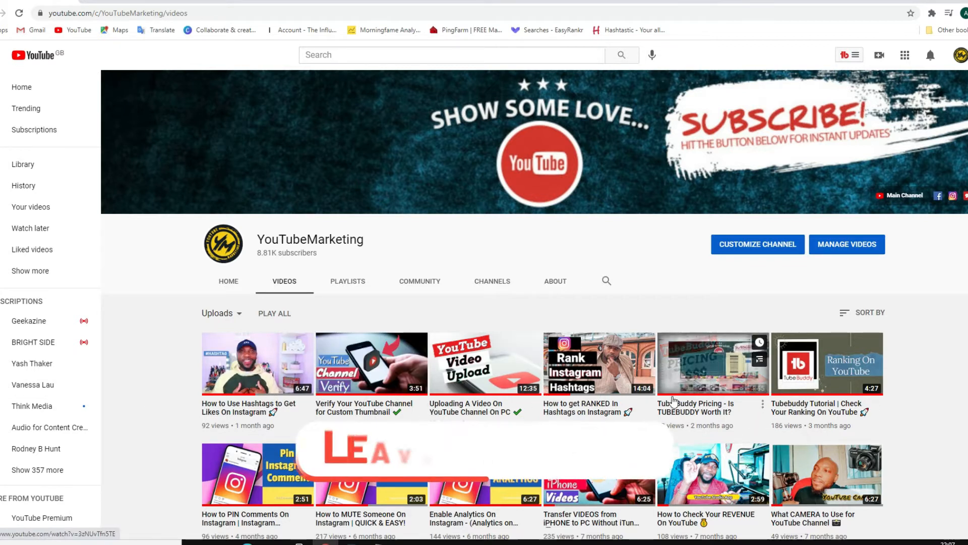
scroll(down, 3)
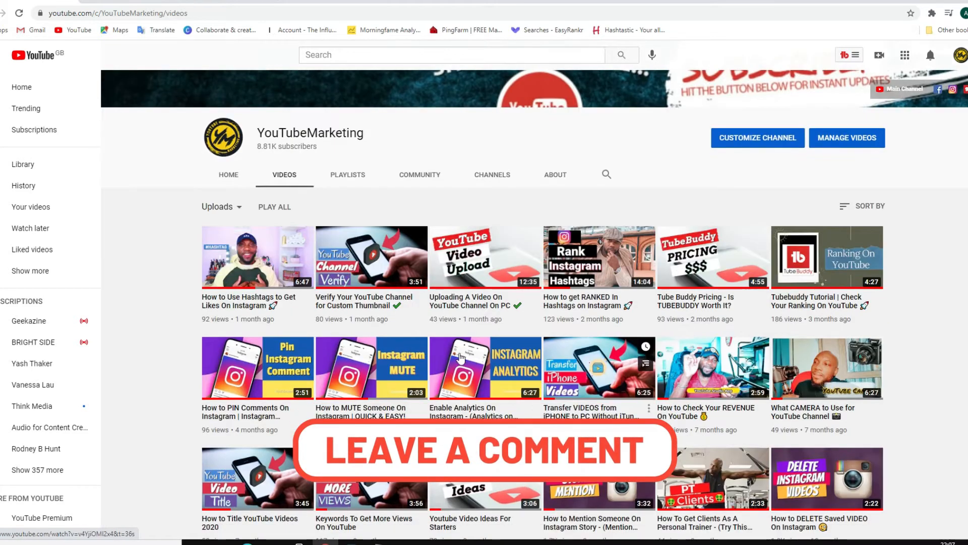
mouse_move(738, 410)
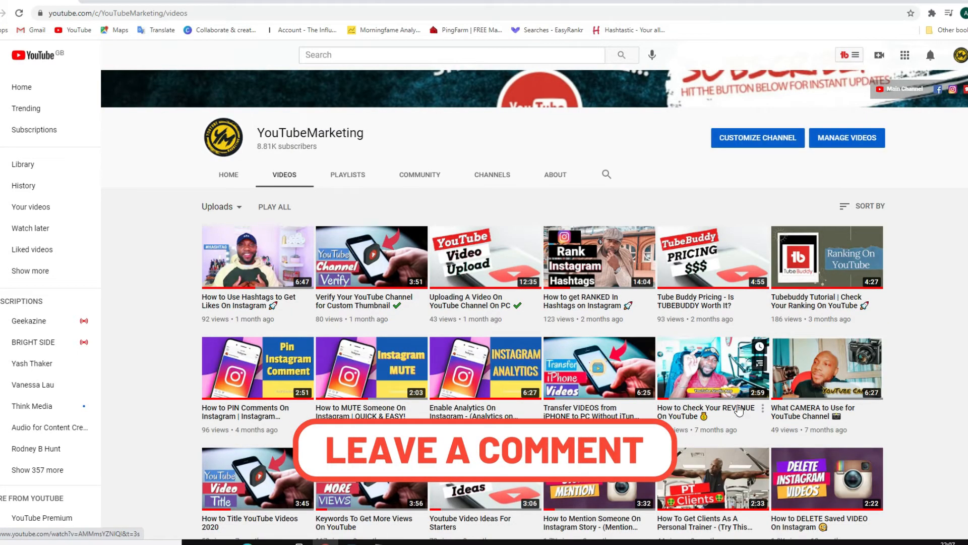
scroll(down, 3)
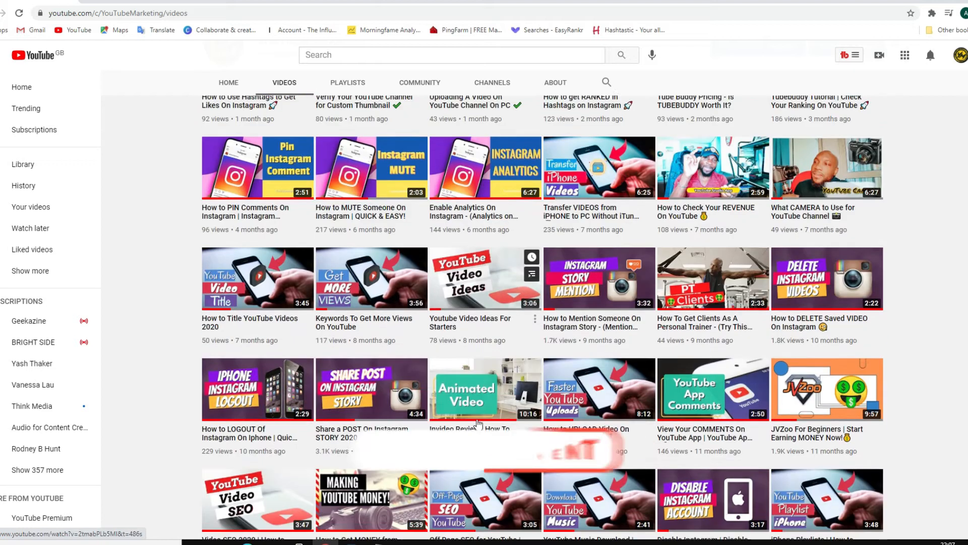
scroll(down, 3)
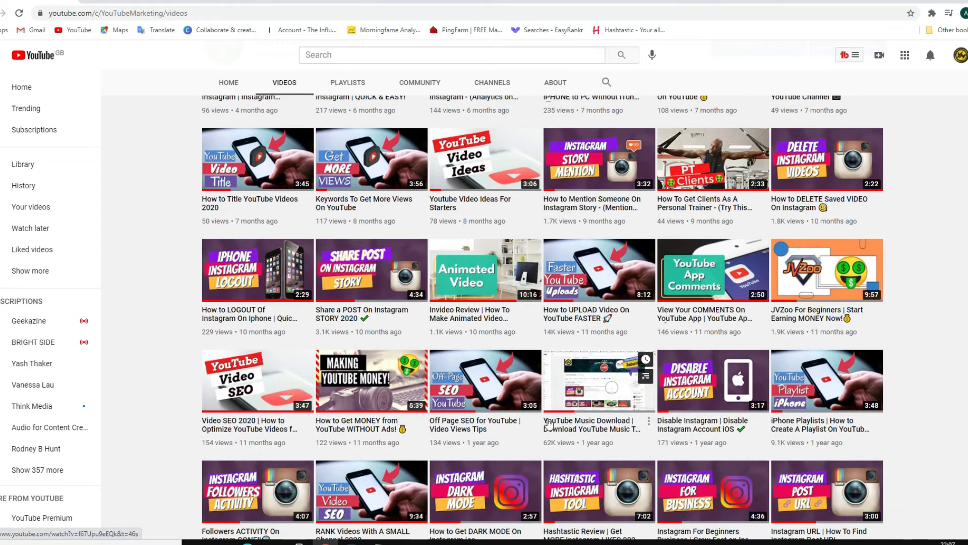
scroll(down, 3)
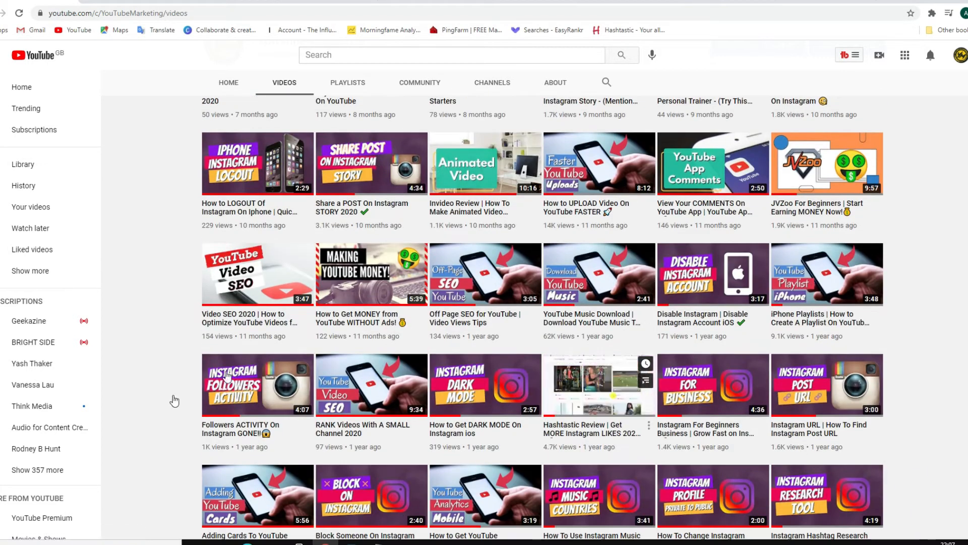
mouse_move(584, 385)
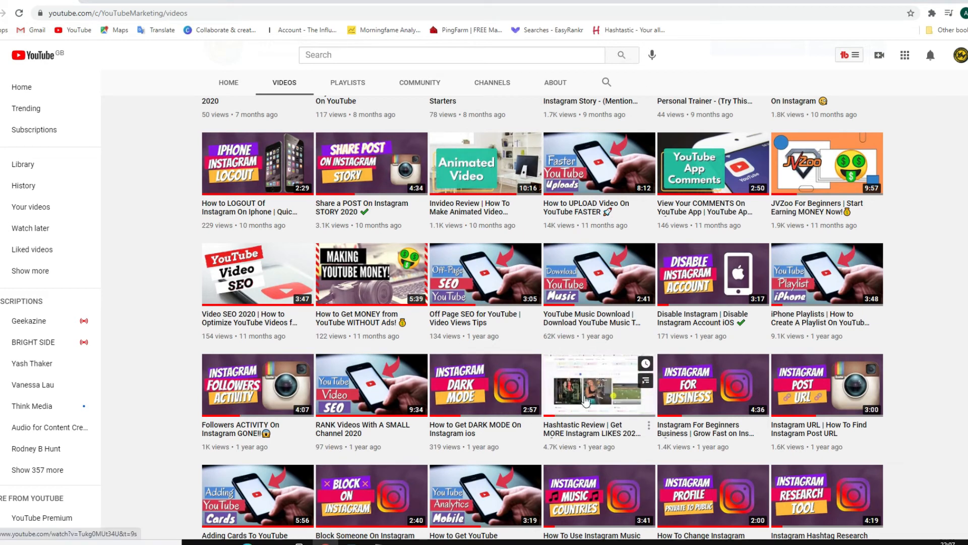
scroll(up, 3)
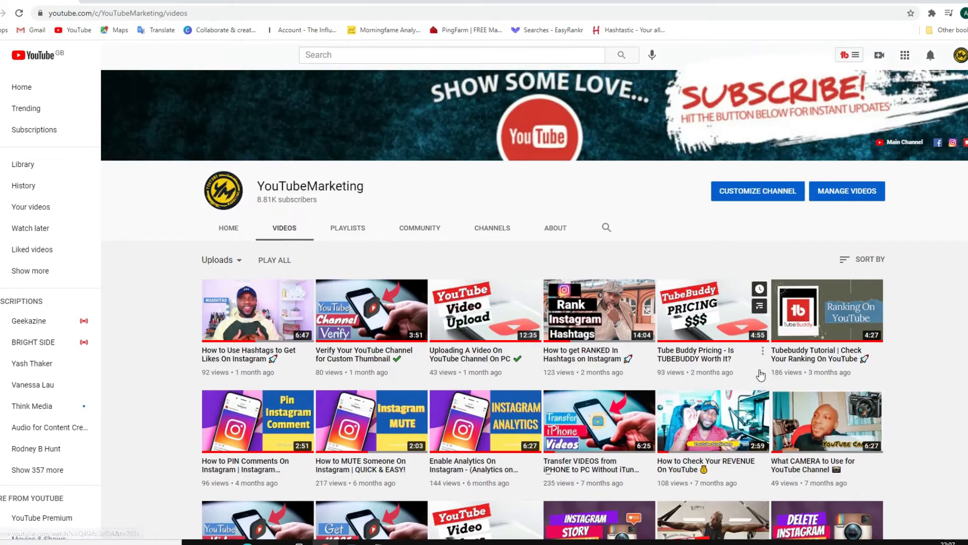
mouse_move(643, 460)
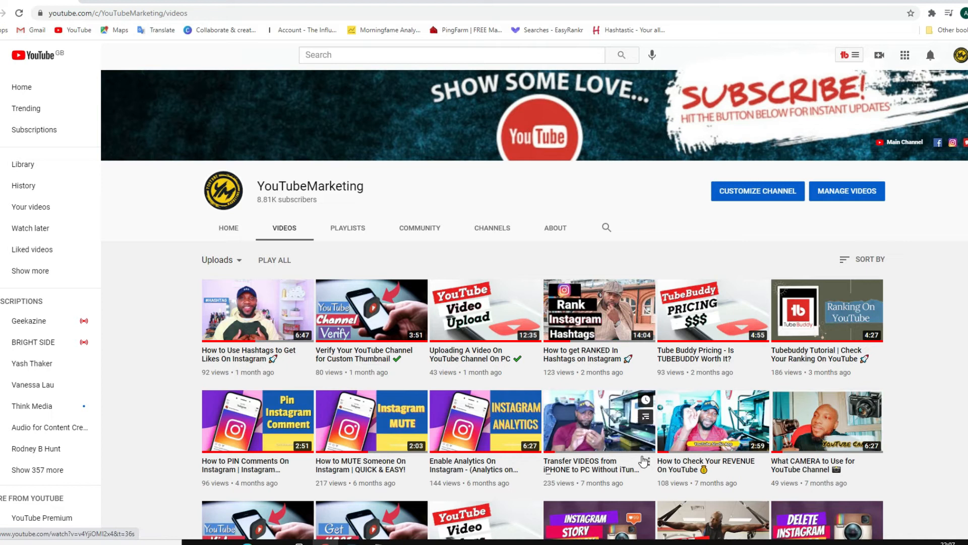
Step: Go to YouTube Studio for the YouTubeMarketing channel from the account menu
click(959, 54)
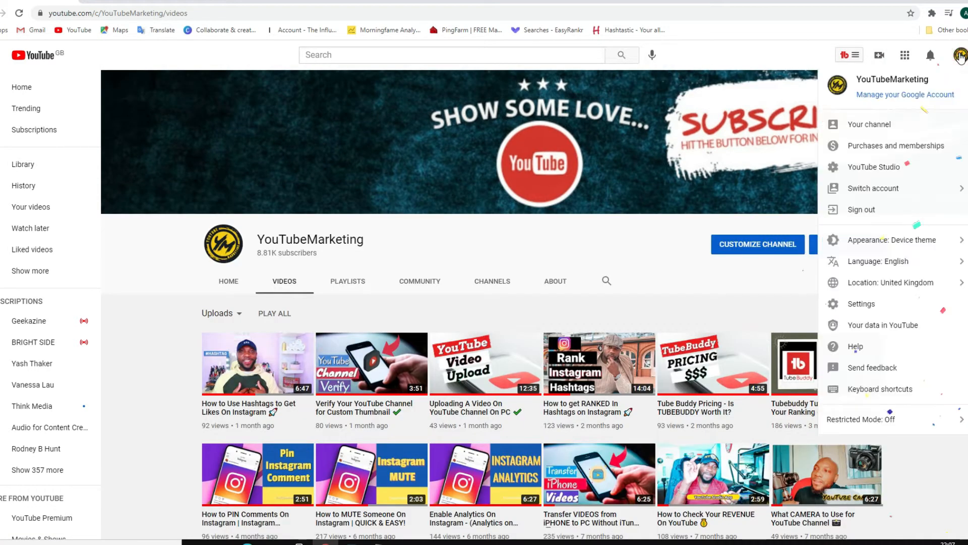
mouse_move(850, 131)
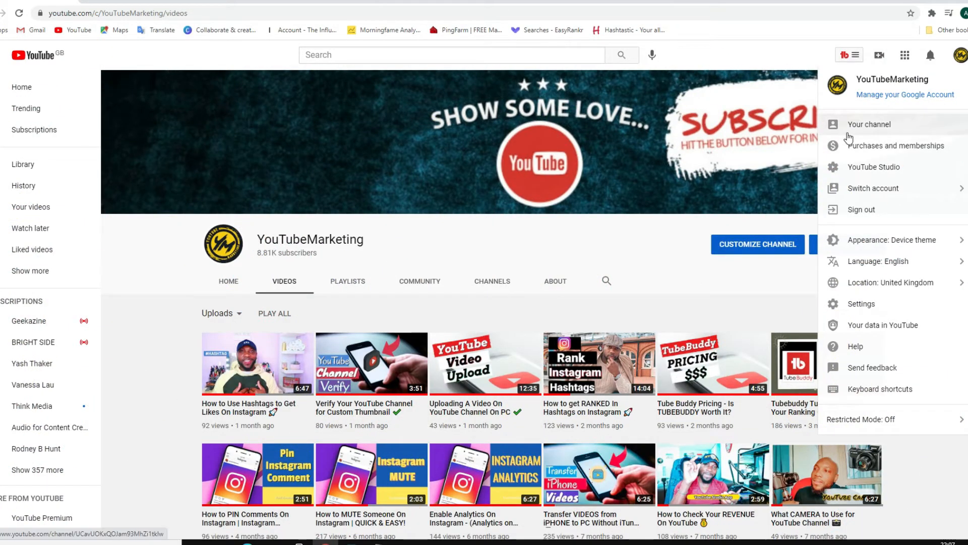
mouse_move(886, 171)
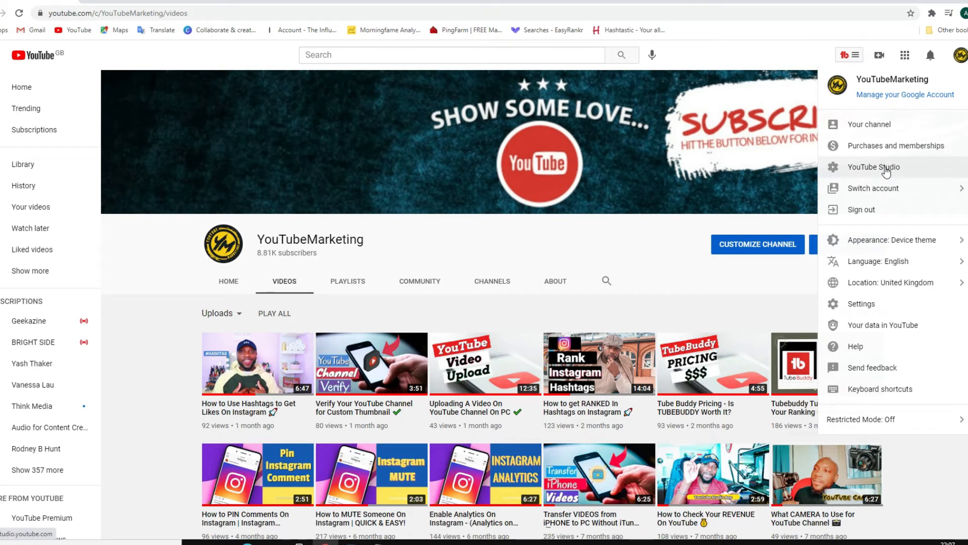
click(872, 166)
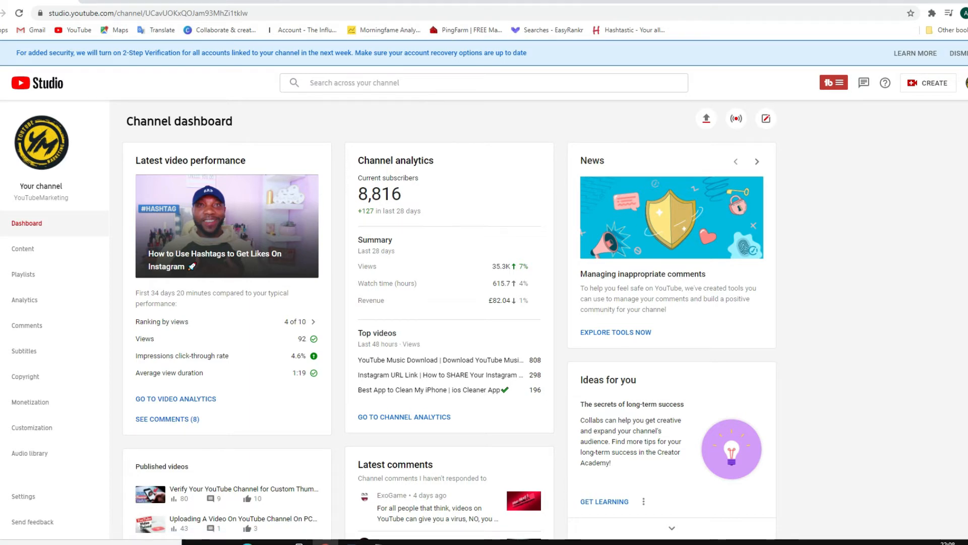
mouse_move(24, 302)
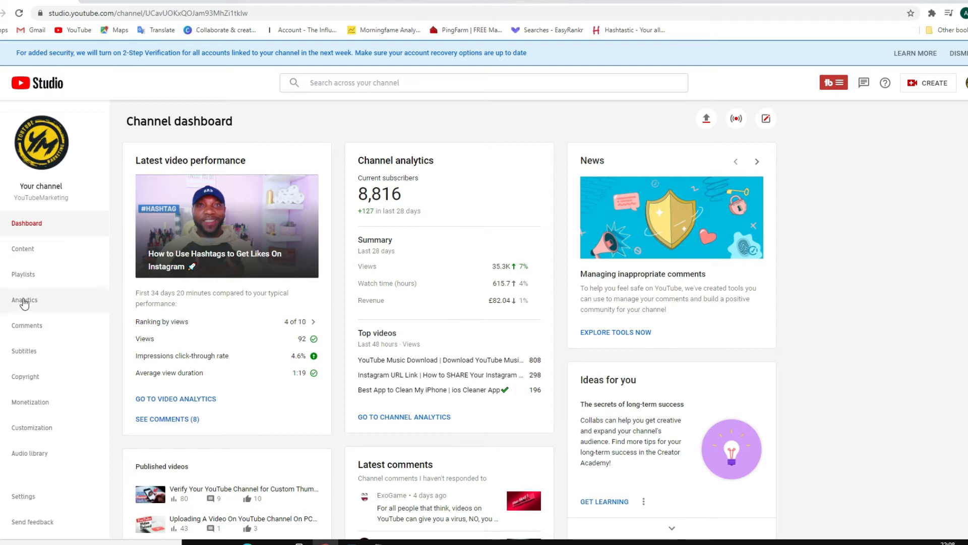
Step: Show the Channel analytics overview for the last 28 days with 615.7 watch hours
click(24, 300)
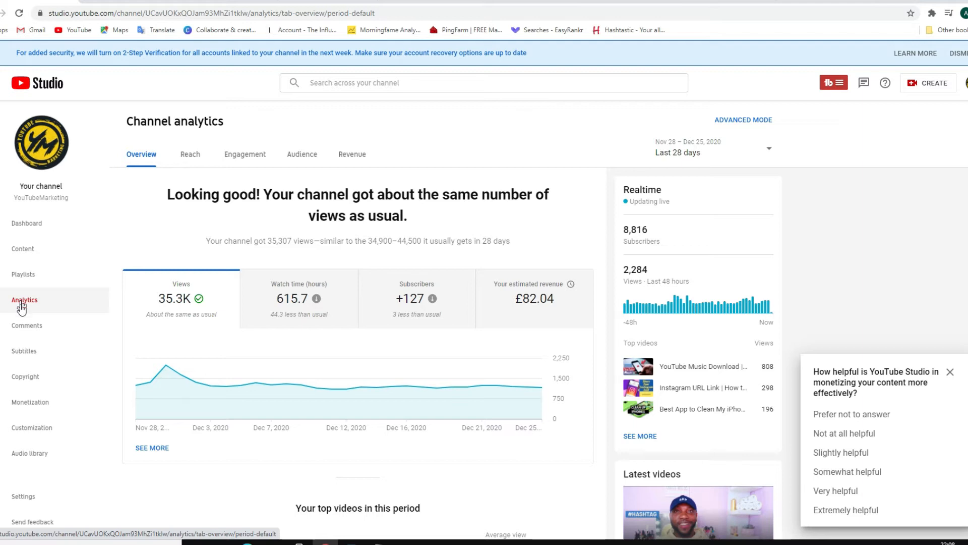
mouse_move(183, 352)
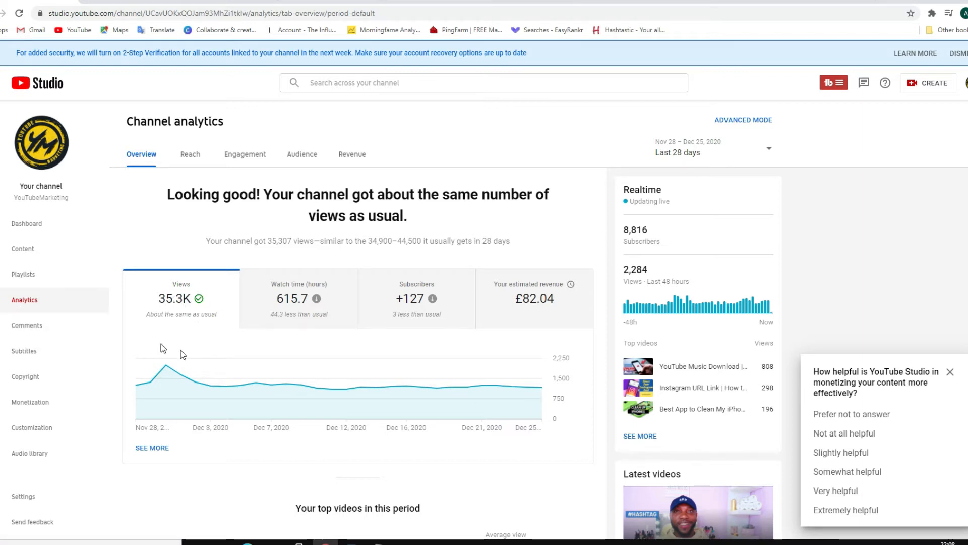
mouse_move(315, 298)
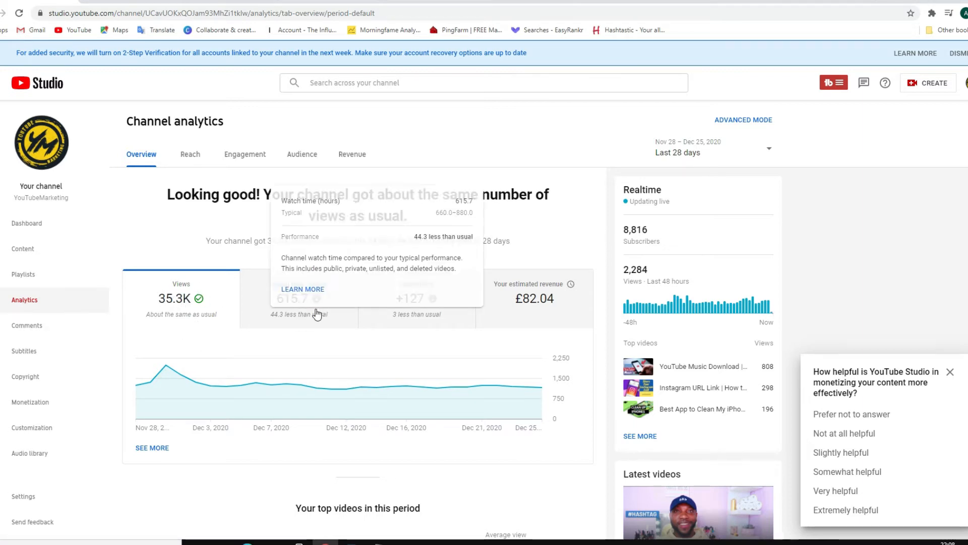
mouse_move(279, 326)
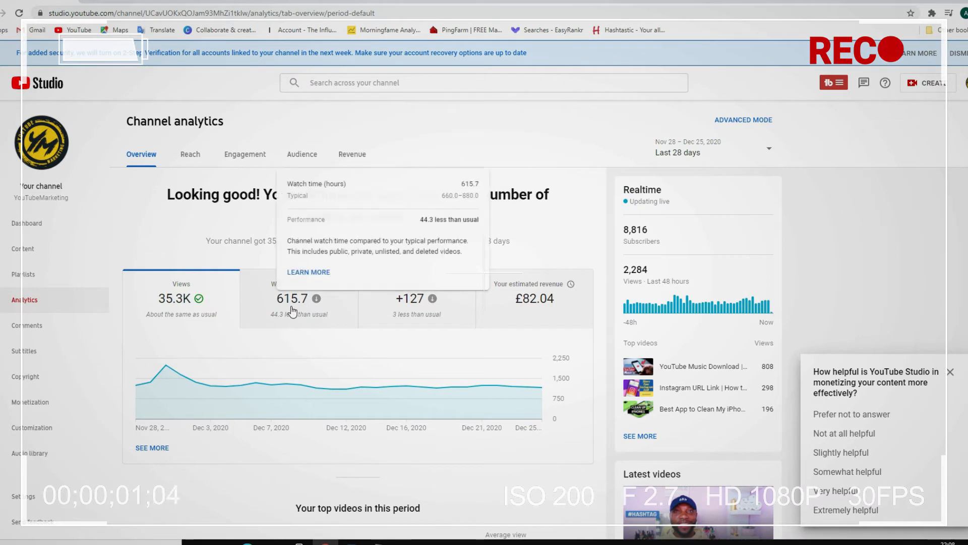
mouse_move(390, 337)
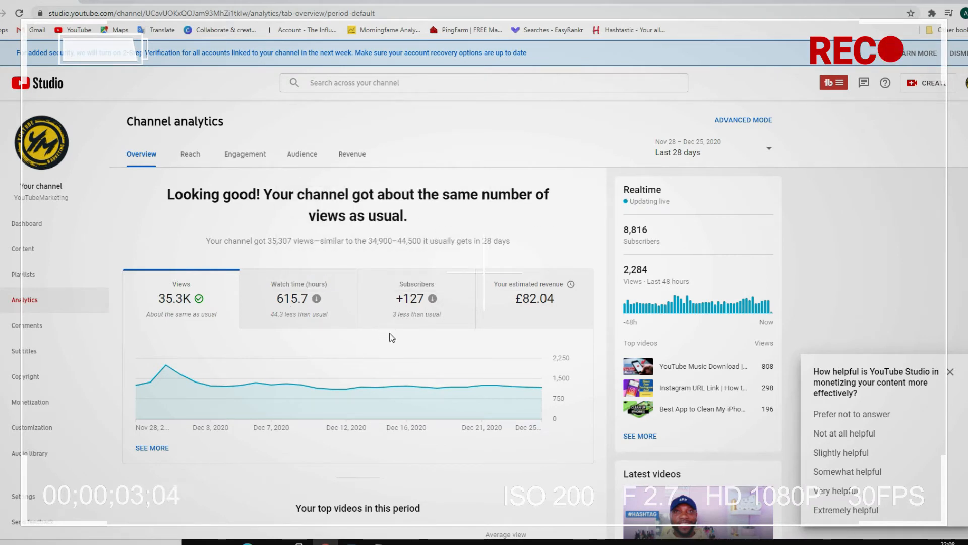
mouse_move(407, 343)
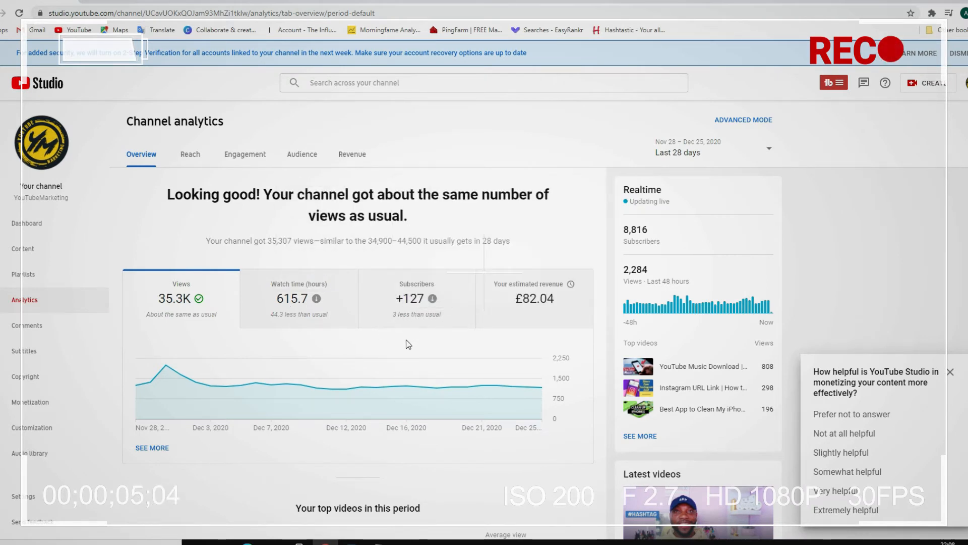
mouse_move(285, 381)
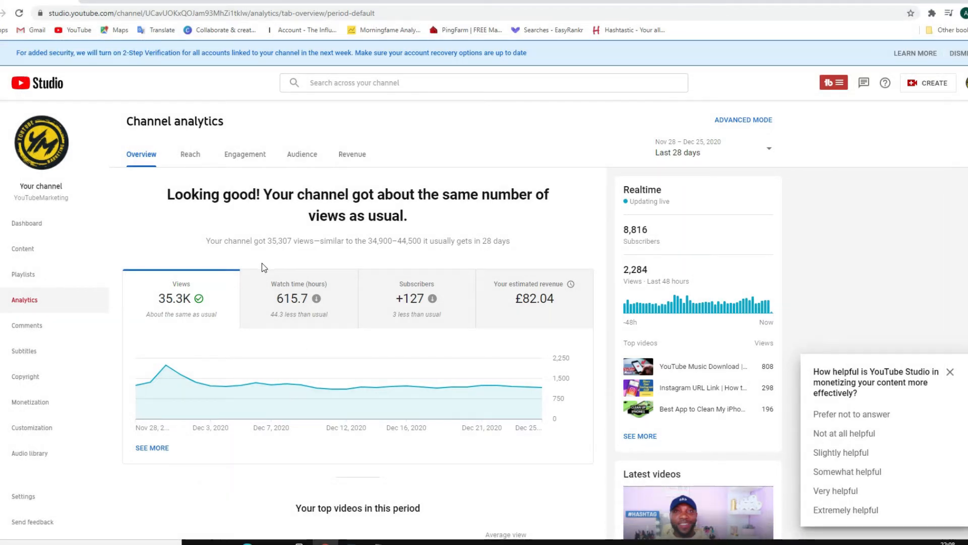
mouse_move(317, 298)
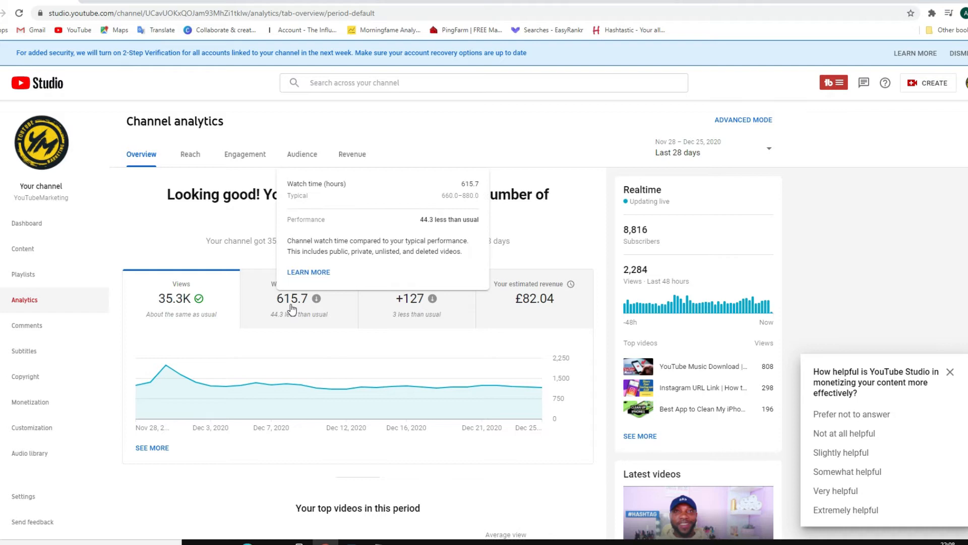
mouse_move(349, 306)
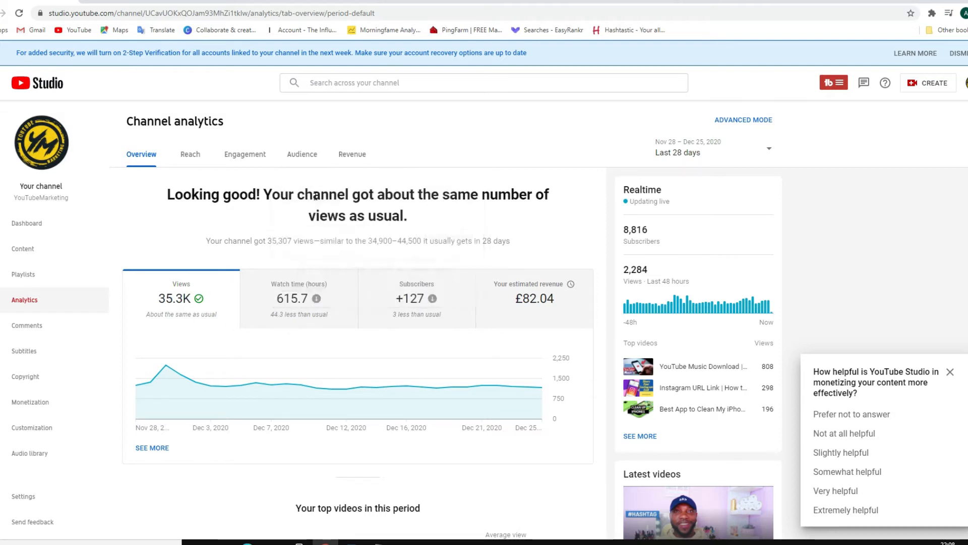
mouse_move(769, 228)
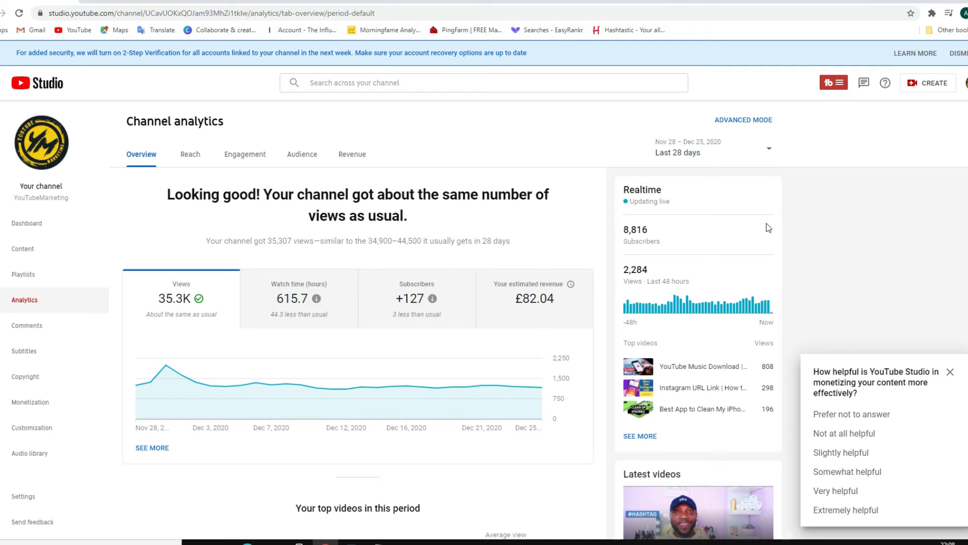
mouse_move(769, 154)
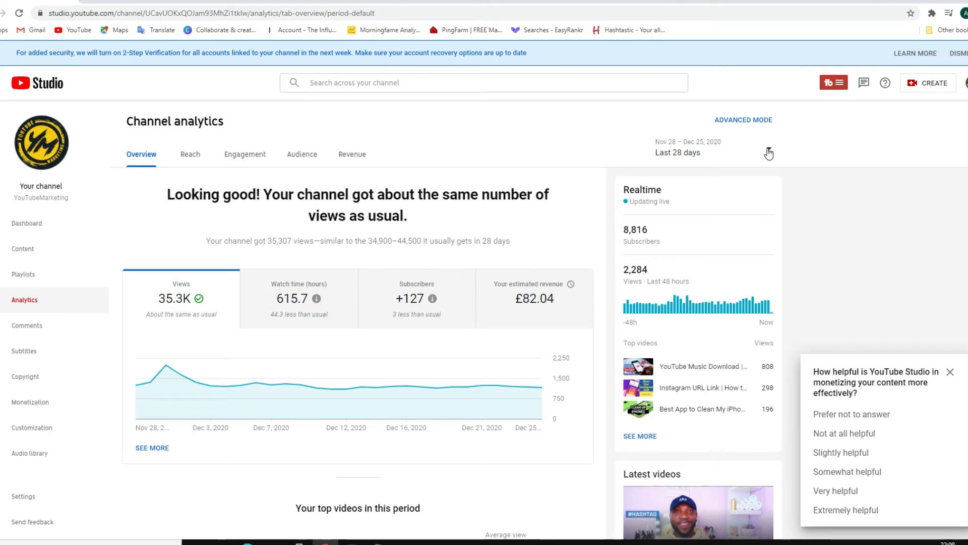
mouse_move(778, 150)
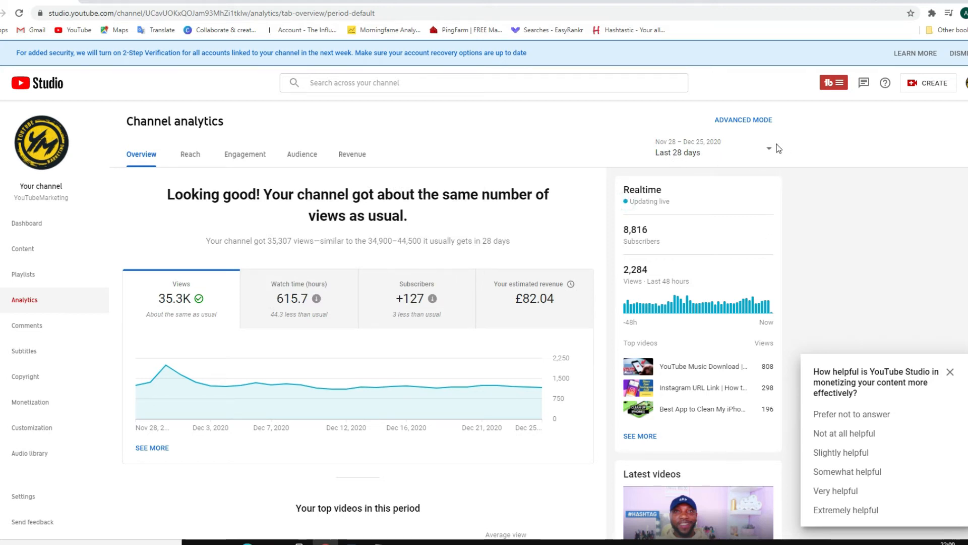
Step: Set the analytics date range to Lifetime, showing 59.8K watch hours and 2.5M views
click(769, 149)
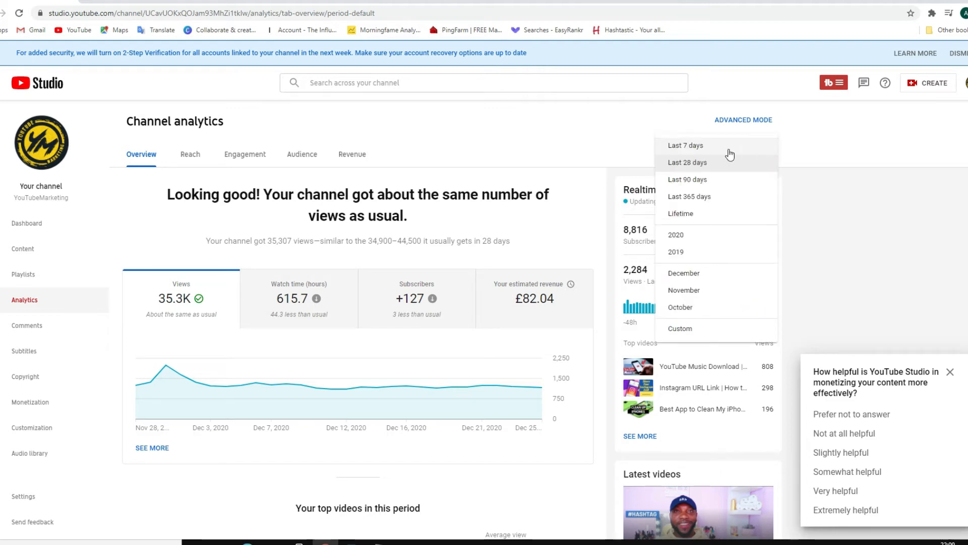
mouse_move(694, 216)
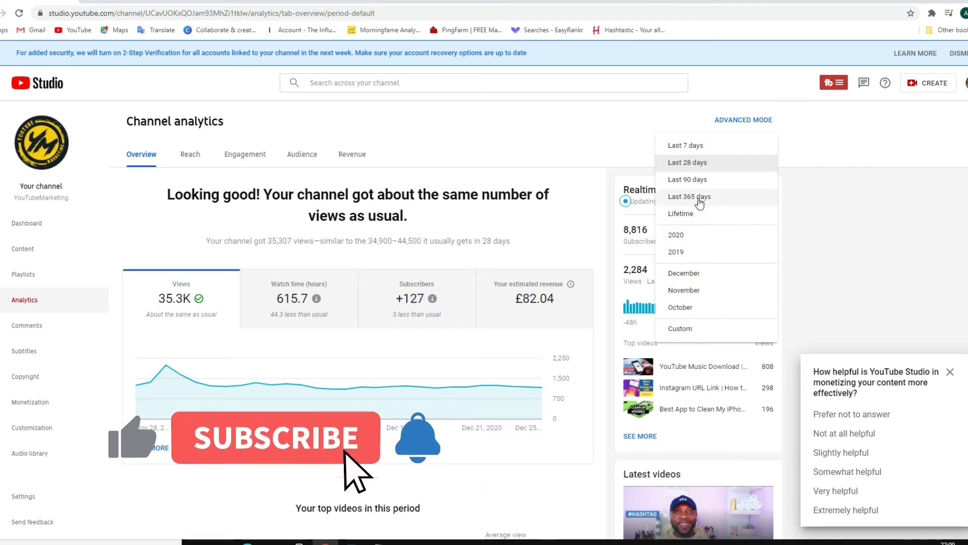
mouse_move(699, 183)
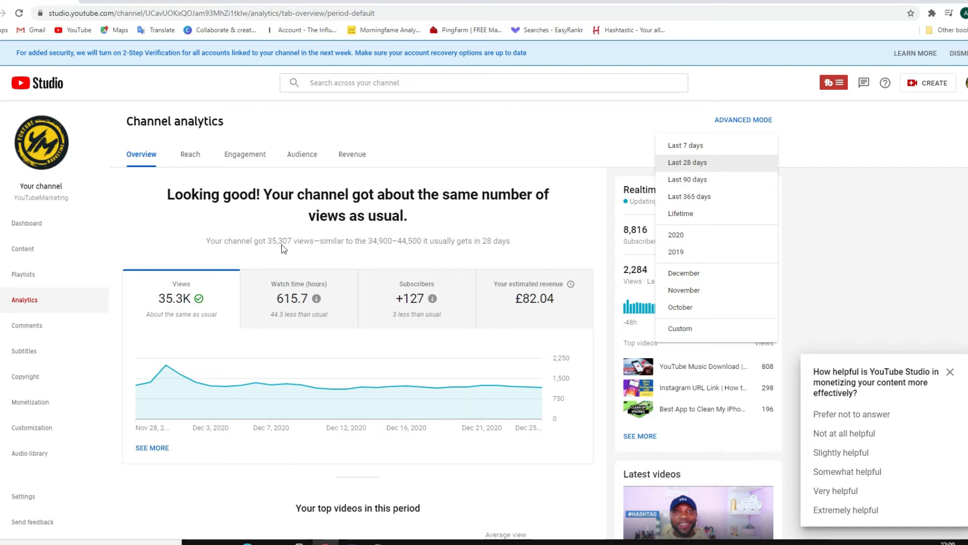
mouse_move(623, 232)
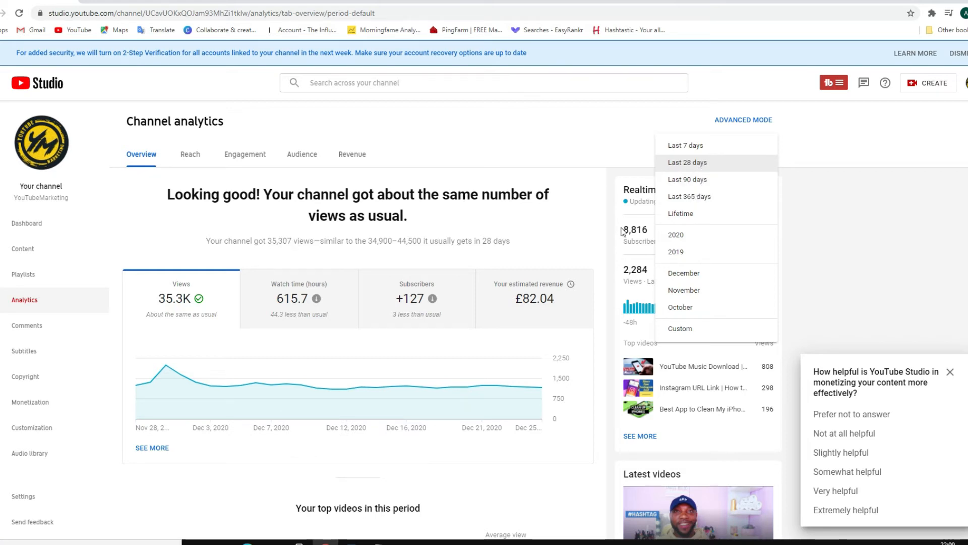
mouse_move(681, 214)
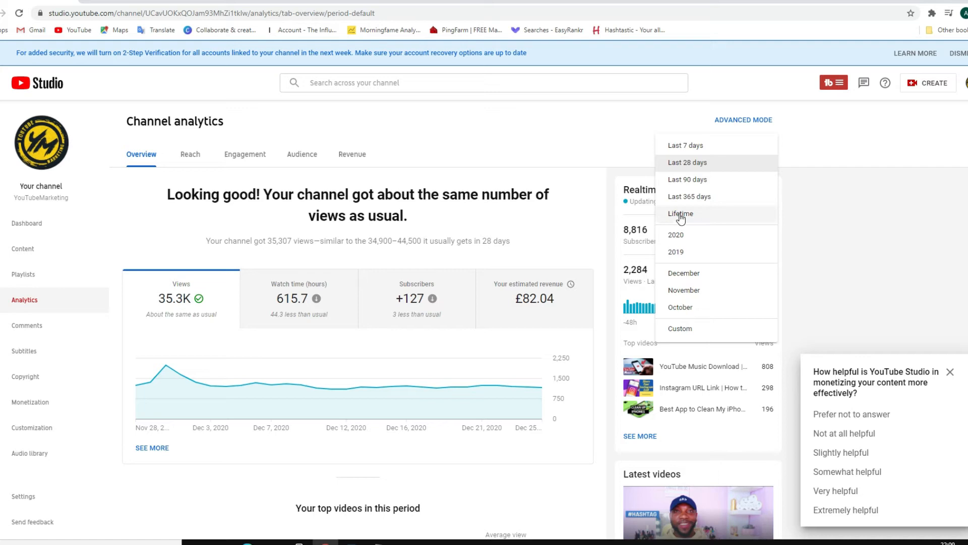
click(680, 213)
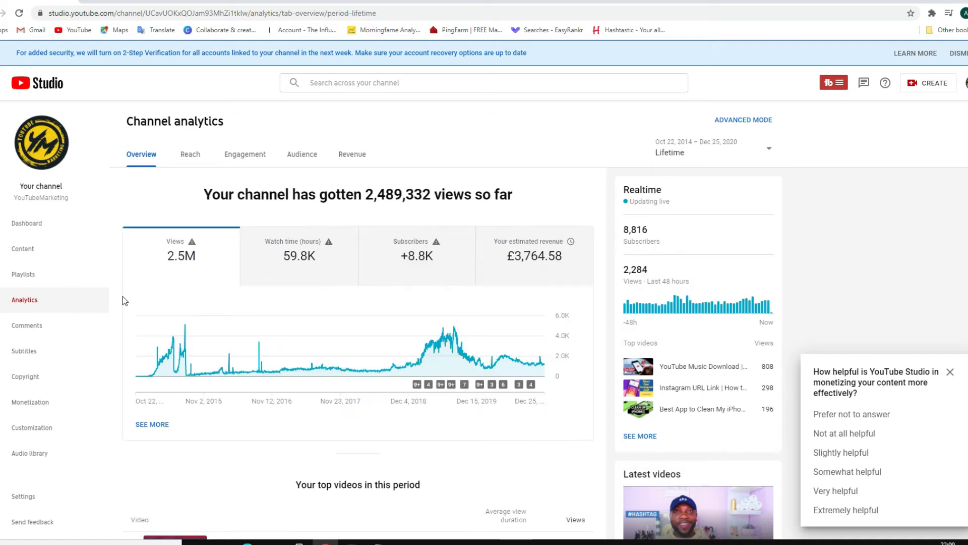
mouse_move(298, 259)
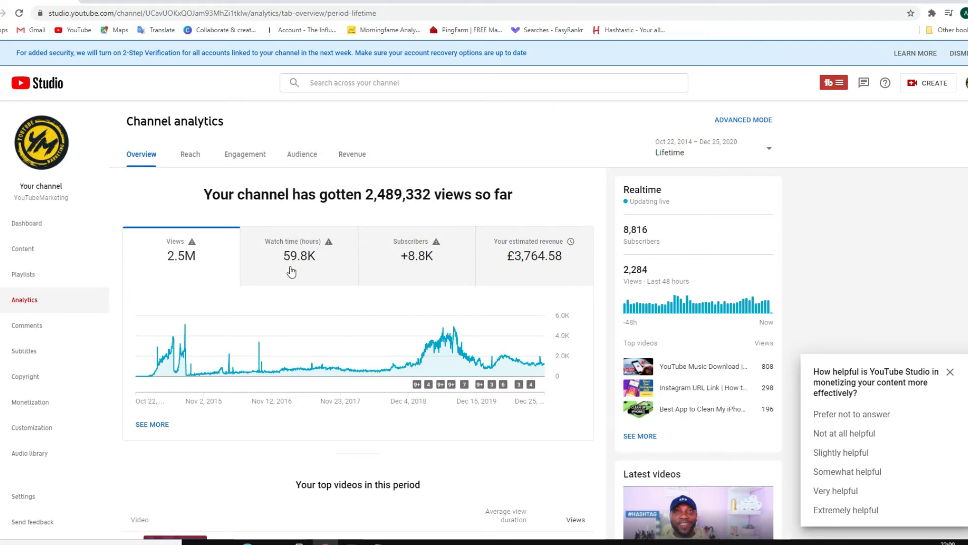
mouse_move(327, 270)
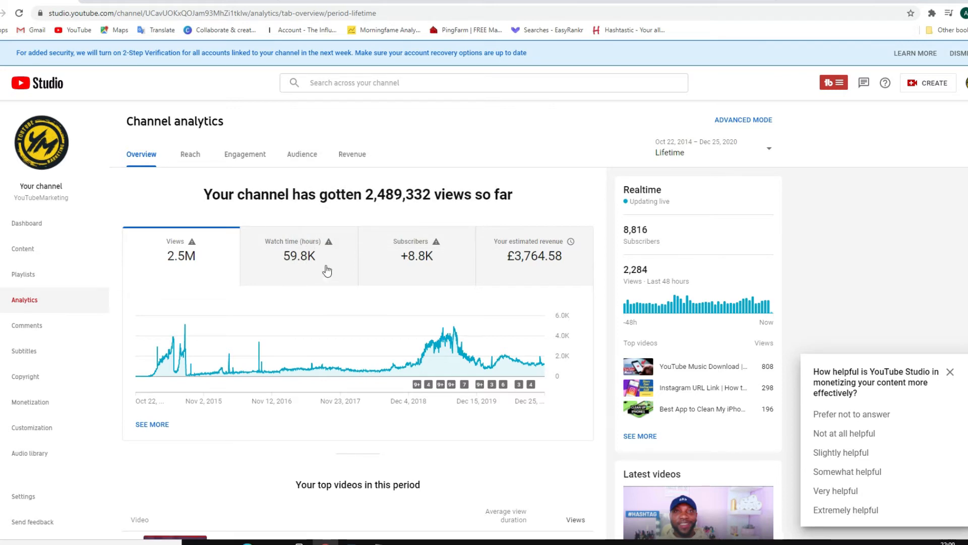
mouse_move(180, 255)
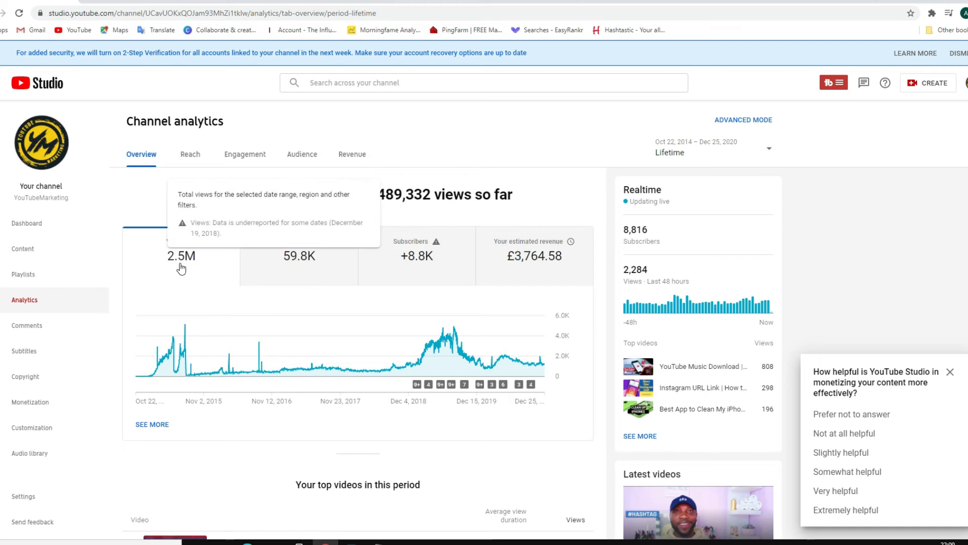
mouse_move(129, 236)
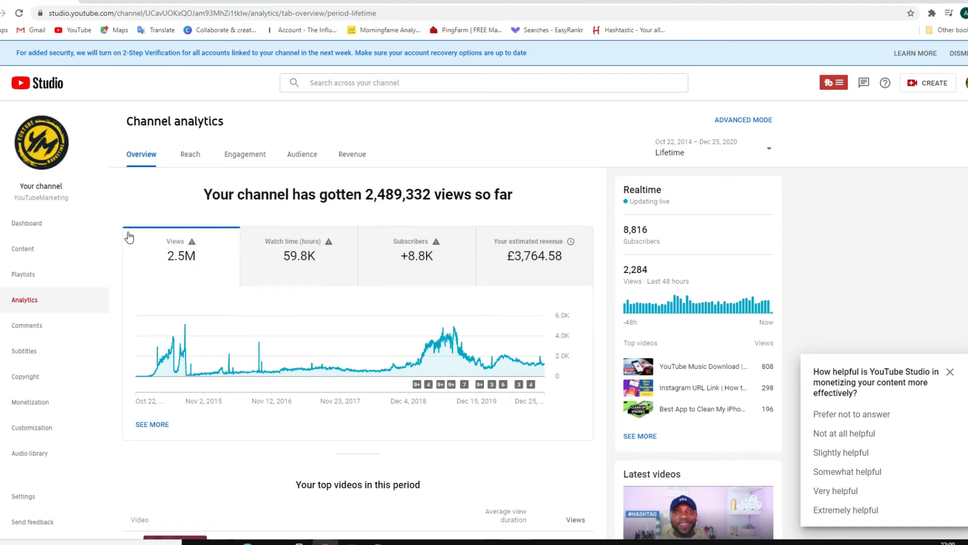
mouse_move(373, 236)
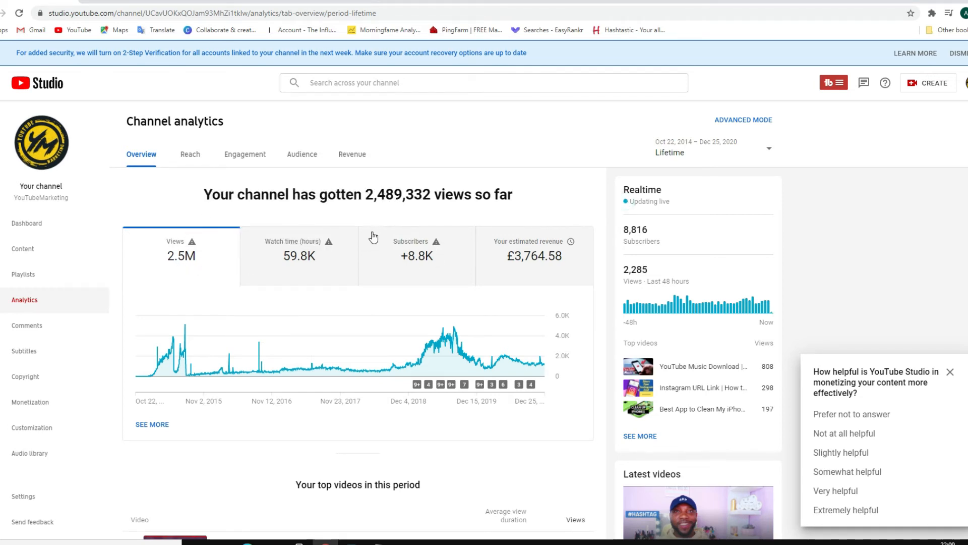
mouse_move(429, 266)
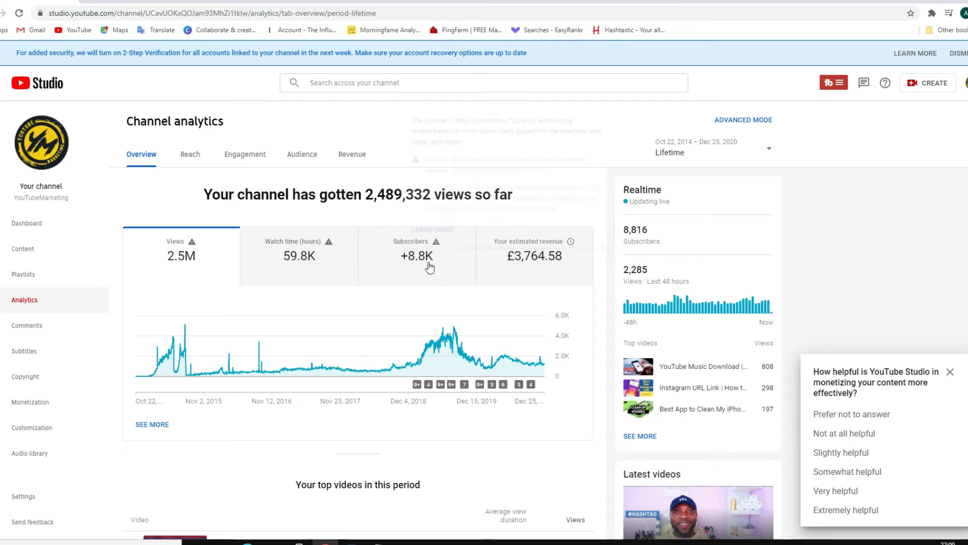
mouse_move(438, 271)
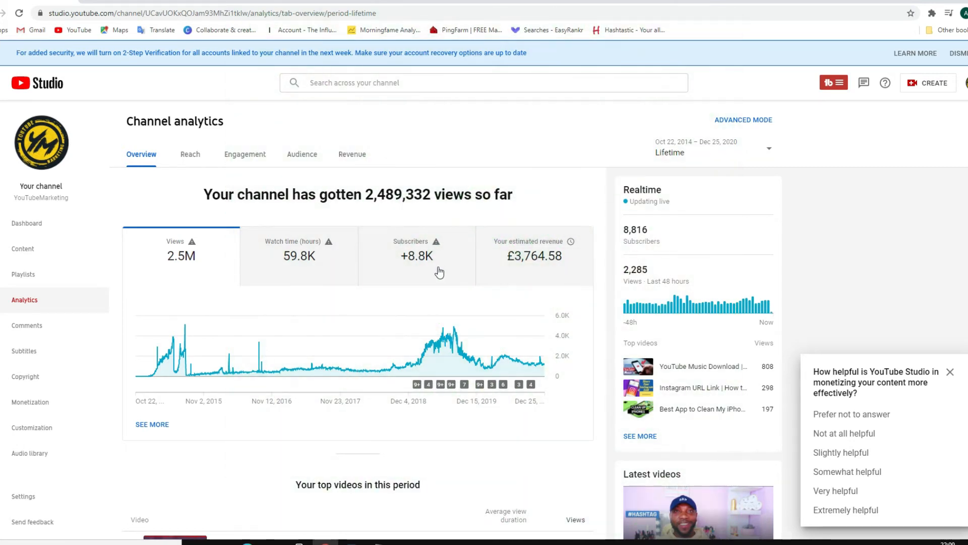
mouse_move(413, 273)
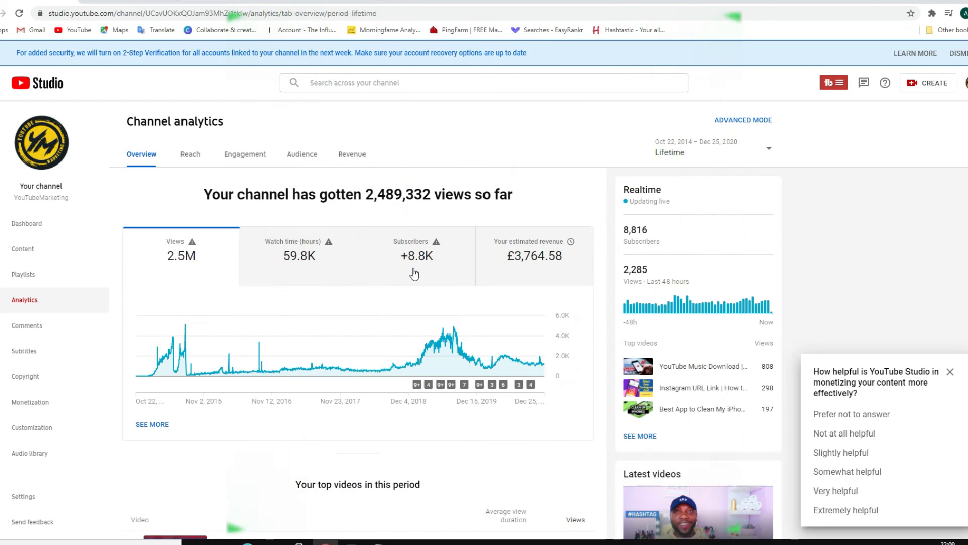
mouse_move(495, 268)
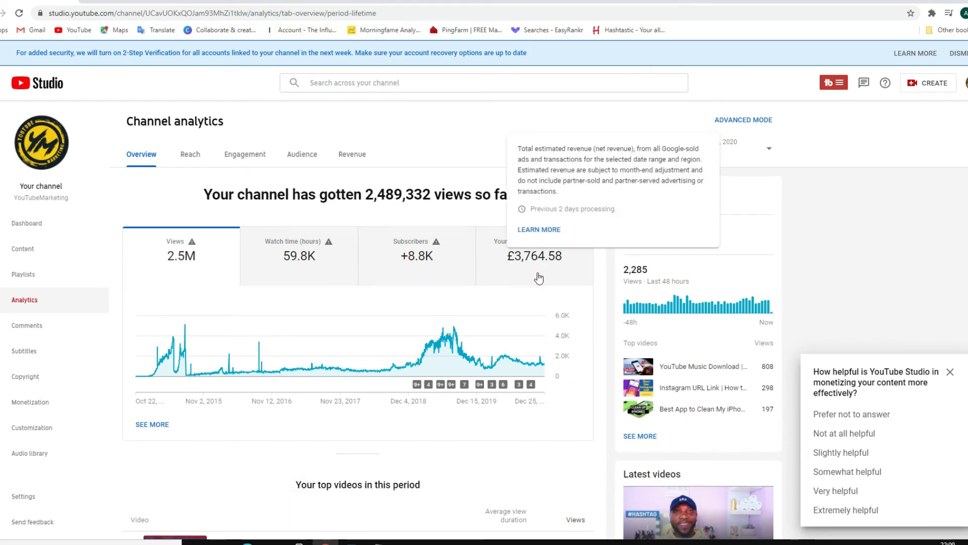
mouse_move(525, 269)
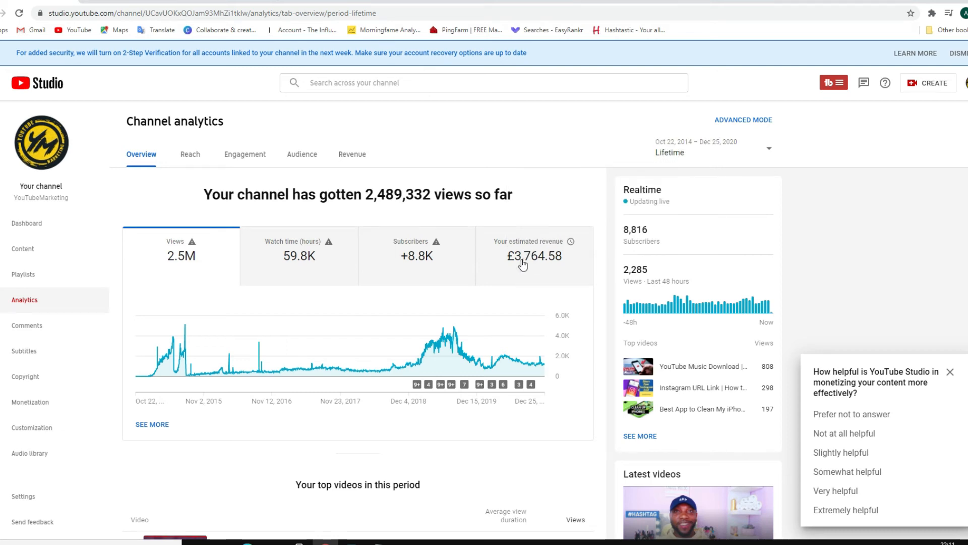
mouse_move(519, 281)
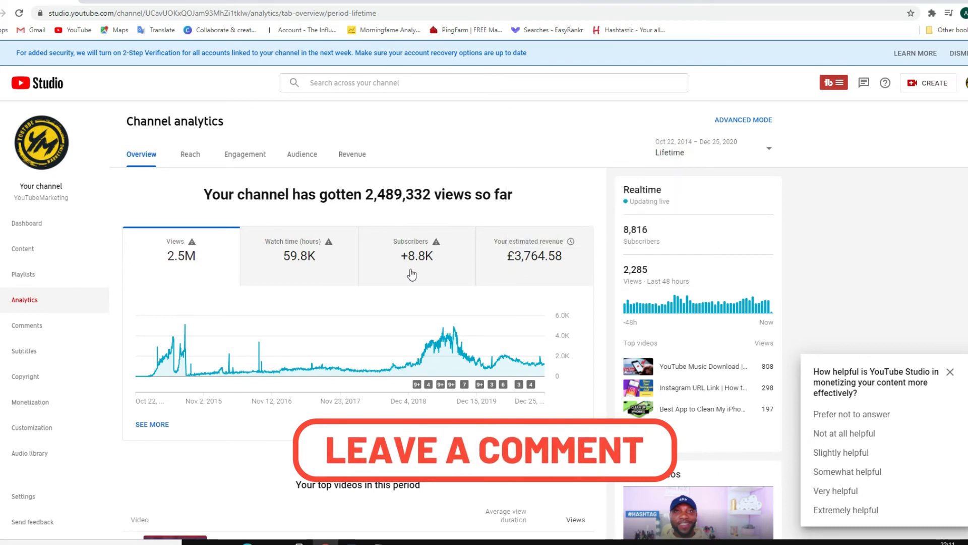
mouse_move(406, 300)
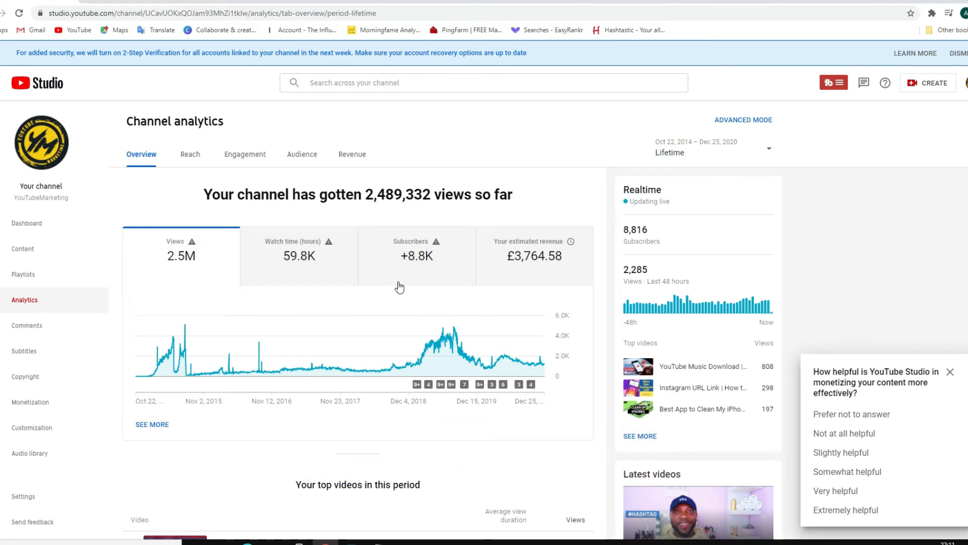
mouse_move(294, 277)
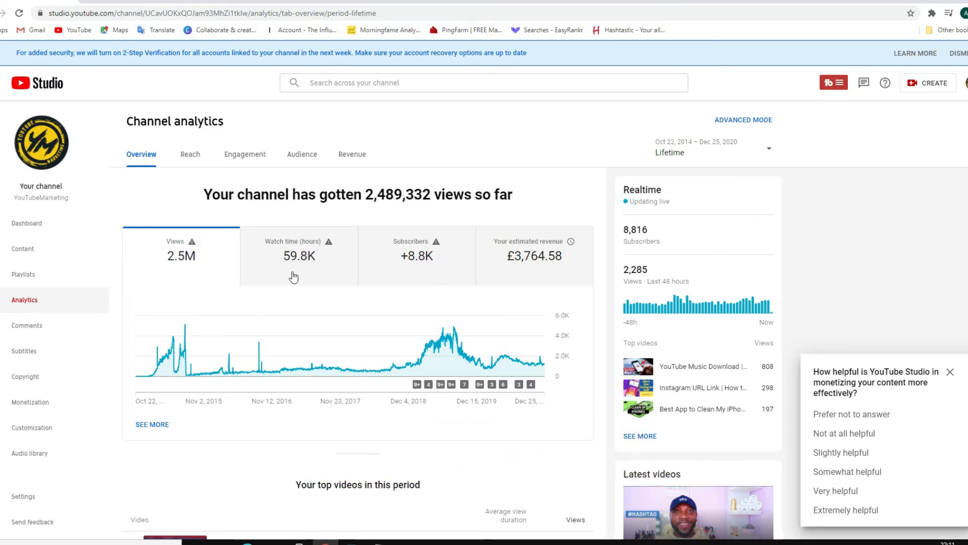
mouse_move(300, 267)
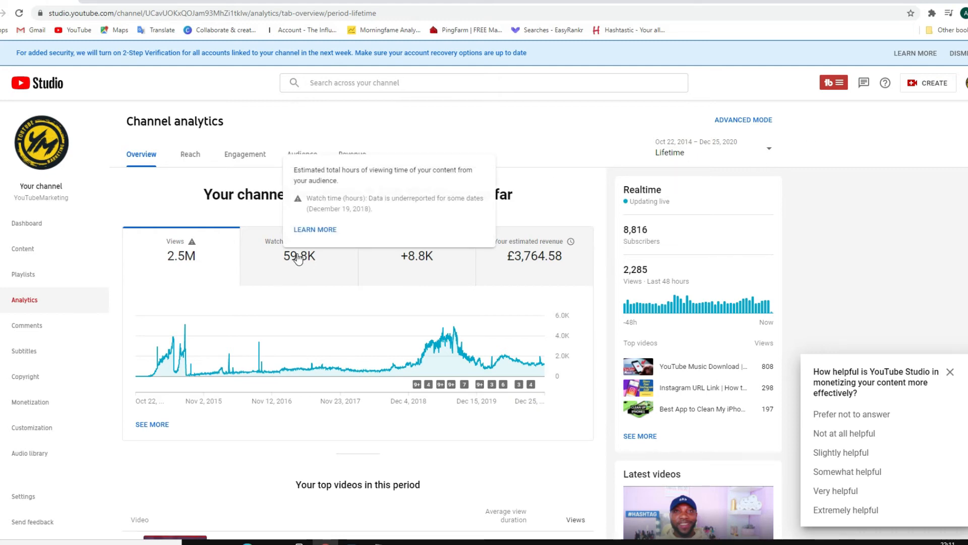
mouse_move(295, 266)
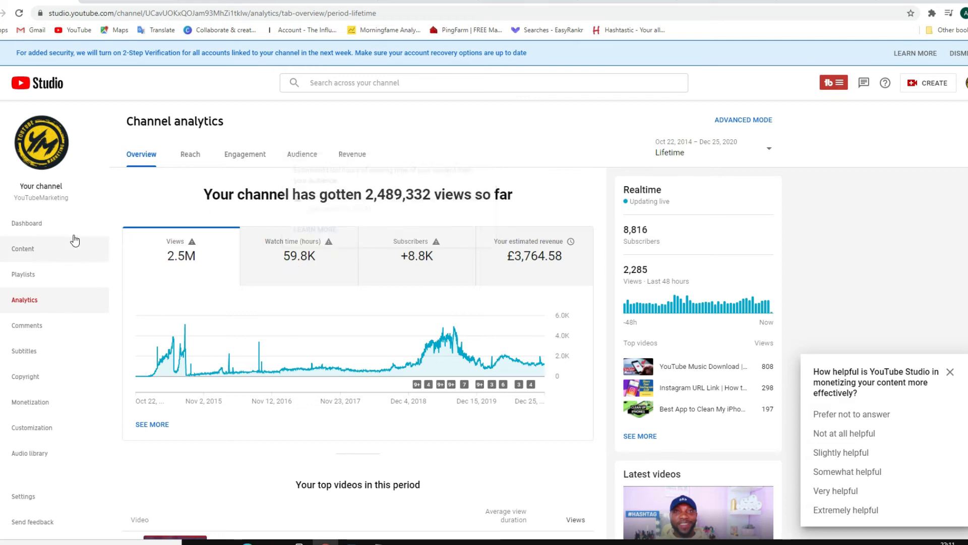
Step: Go to the Channel content page listing the channel's uploads
click(26, 223)
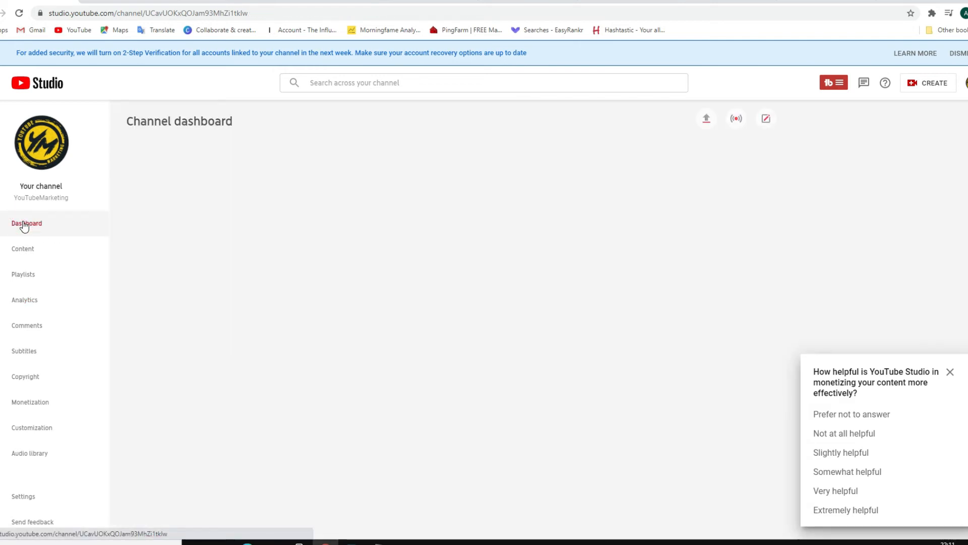
click(26, 223)
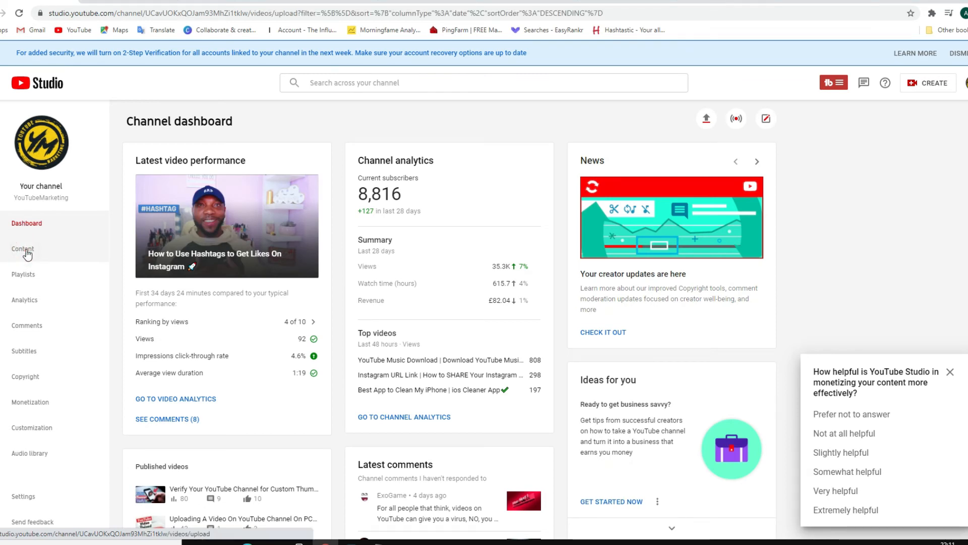
click(22, 248)
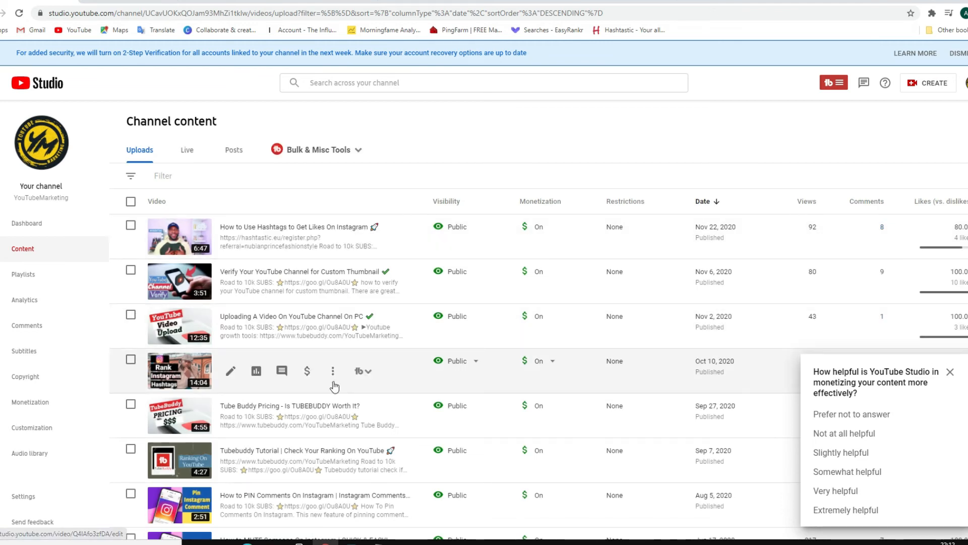
mouse_move(230, 281)
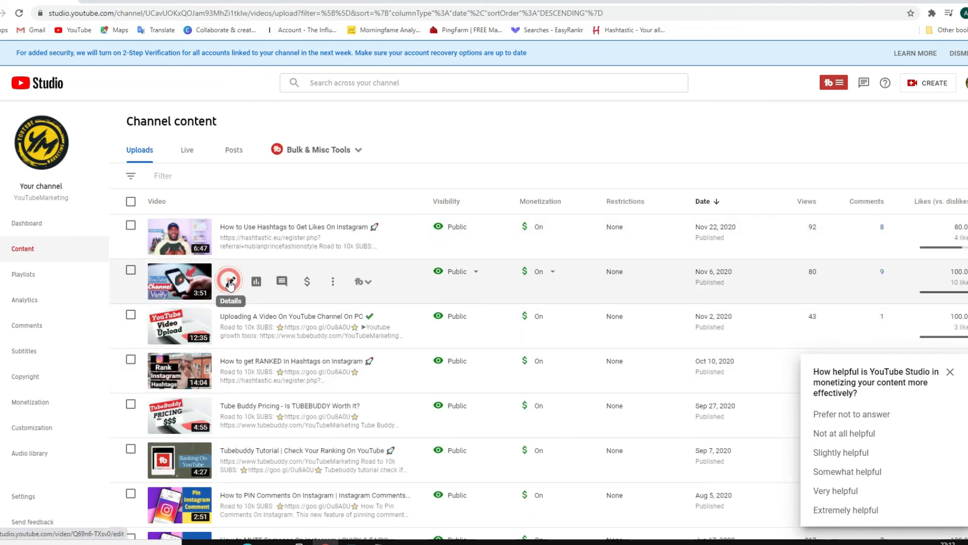
Step: Show the custom thumbnail verification video's analytics over the last 365 days (80 views, £0.38)
click(229, 281)
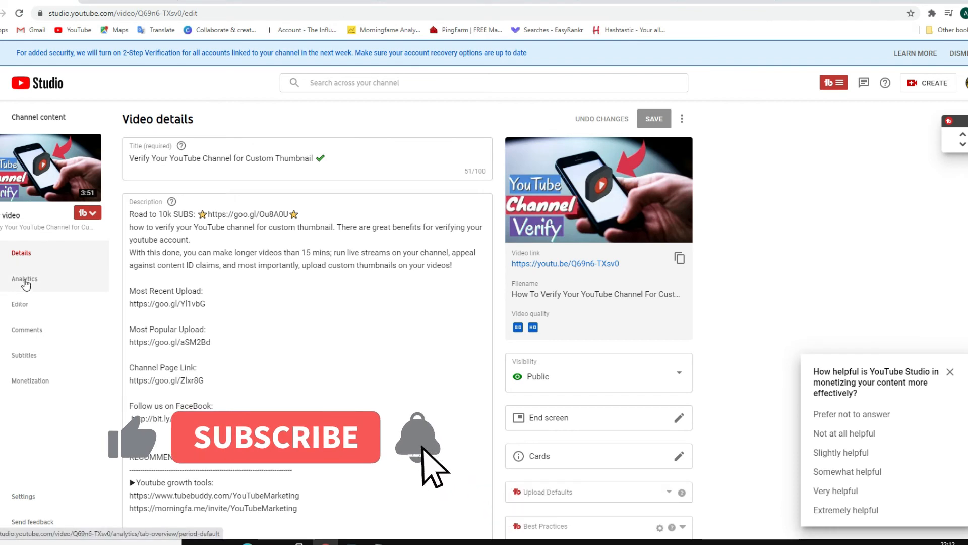
click(24, 279)
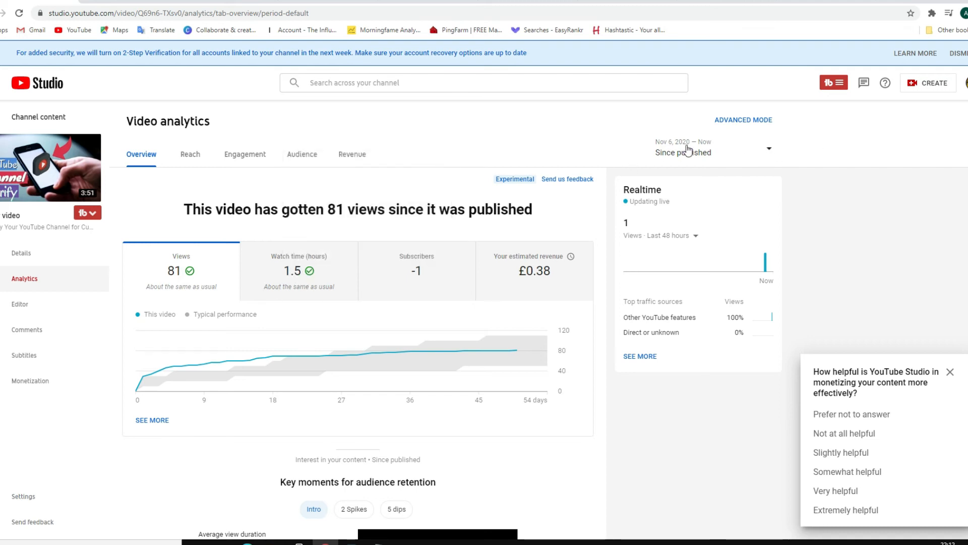
mouse_move(770, 152)
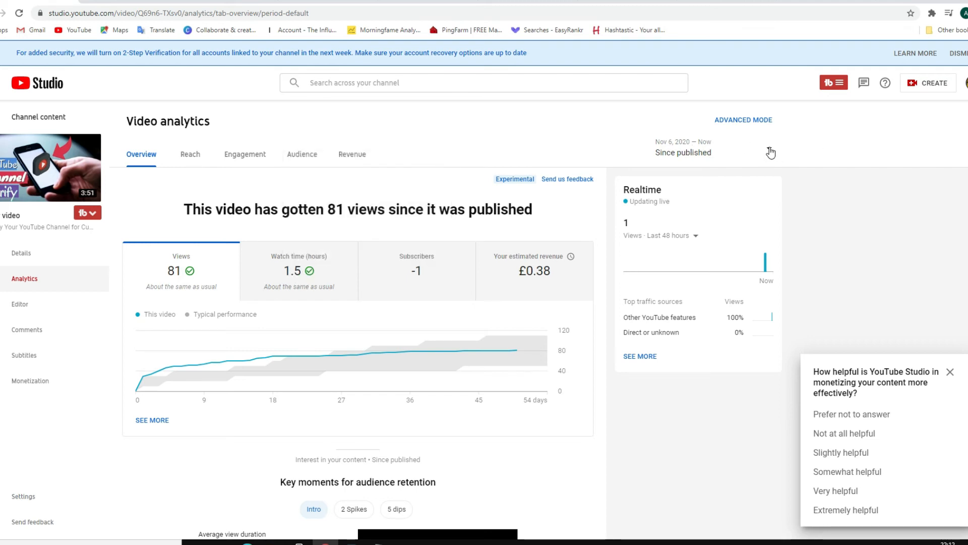
click(770, 152)
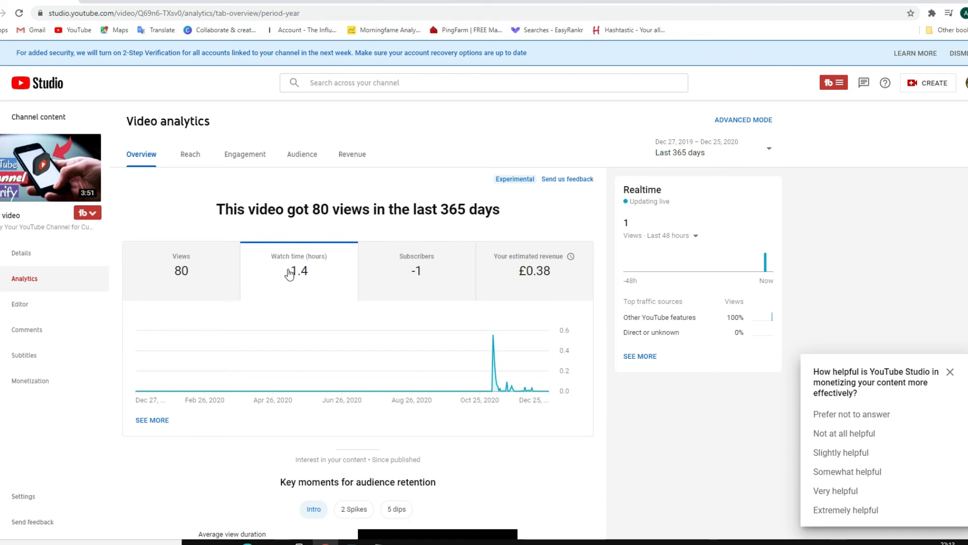
mouse_move(296, 281)
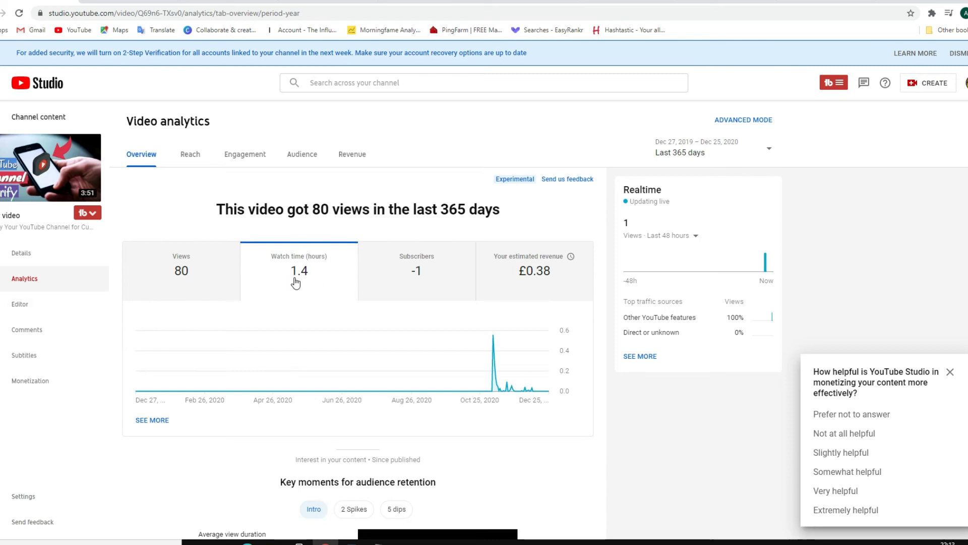
mouse_move(51, 167)
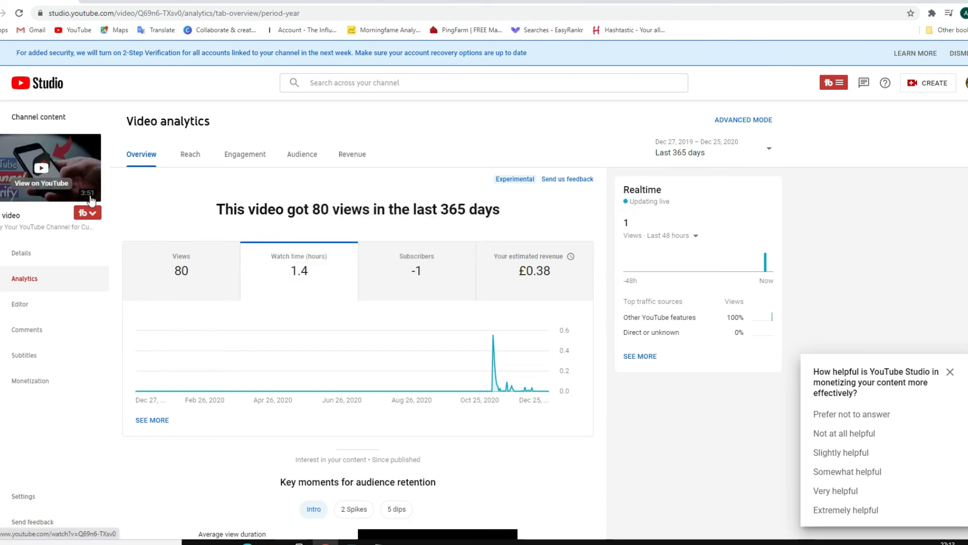
mouse_move(104, 195)
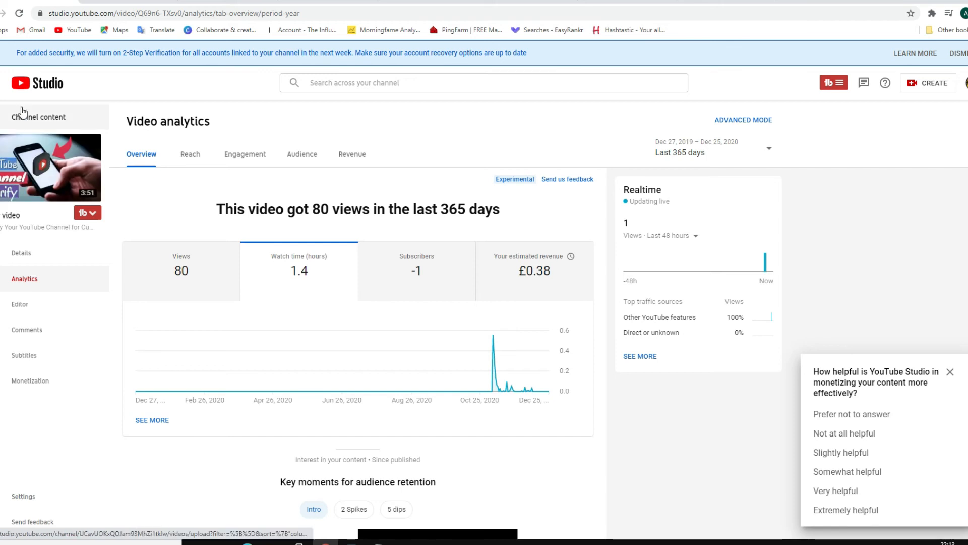
Step: Go back to the Channel content uploads list and scroll through it
click(38, 117)
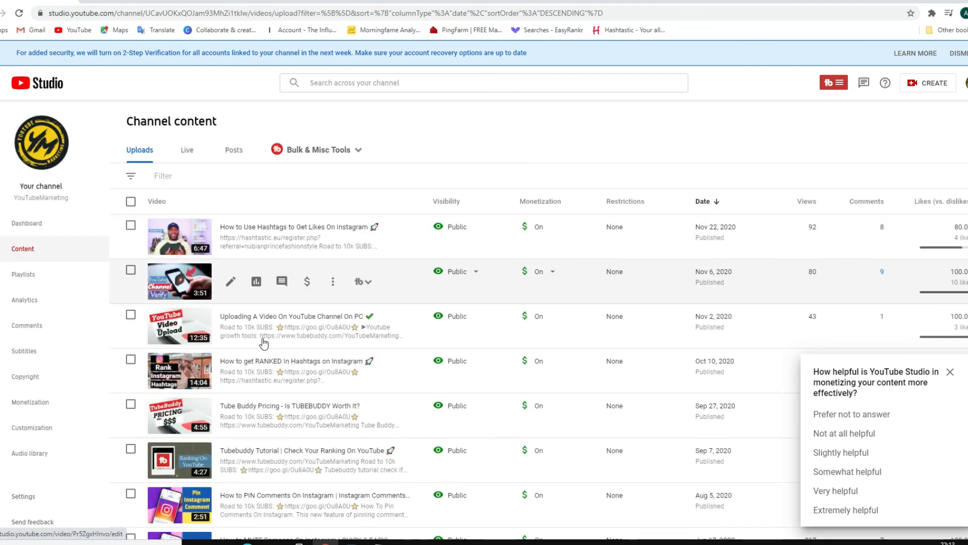
scroll(down, 3)
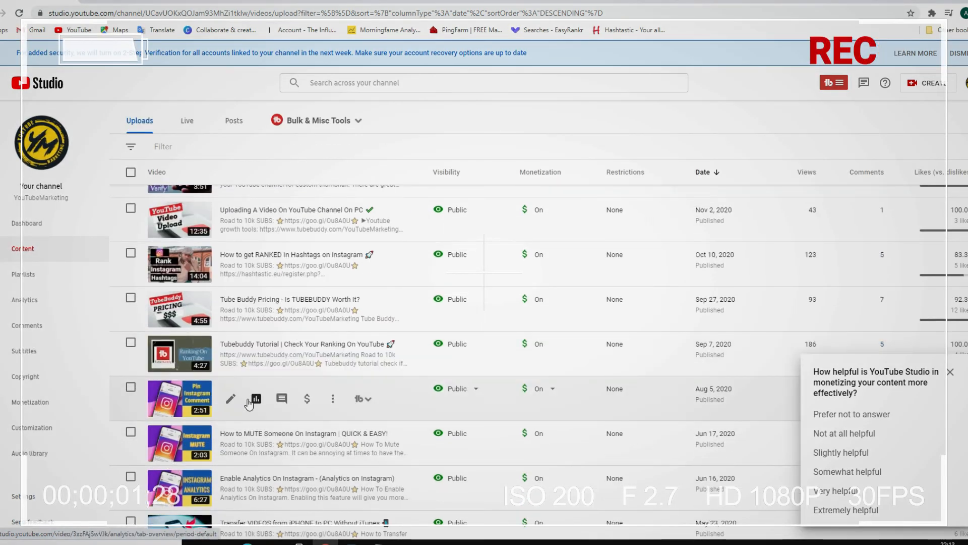
scroll(up, 3)
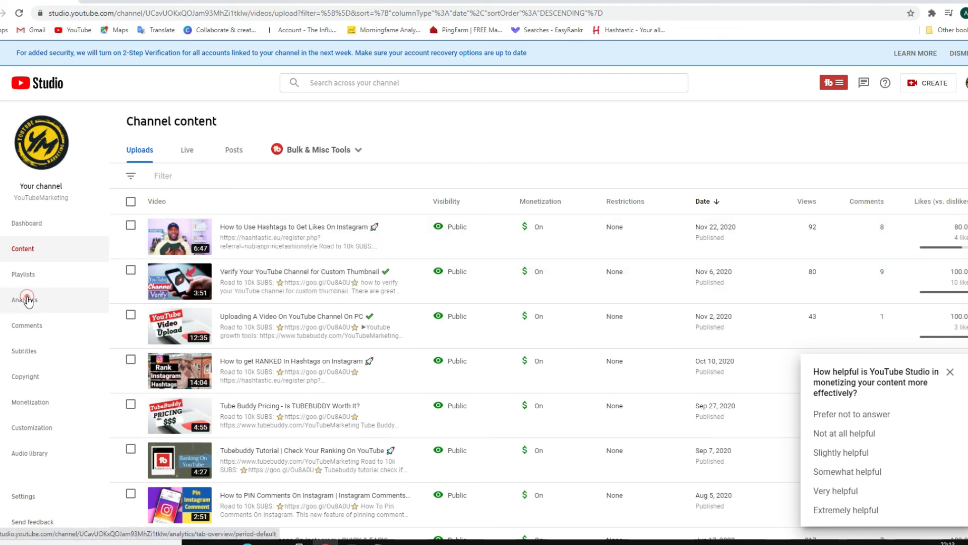
Step: Show channel analytics for the last 28 days and bring up the date range choices
click(24, 299)
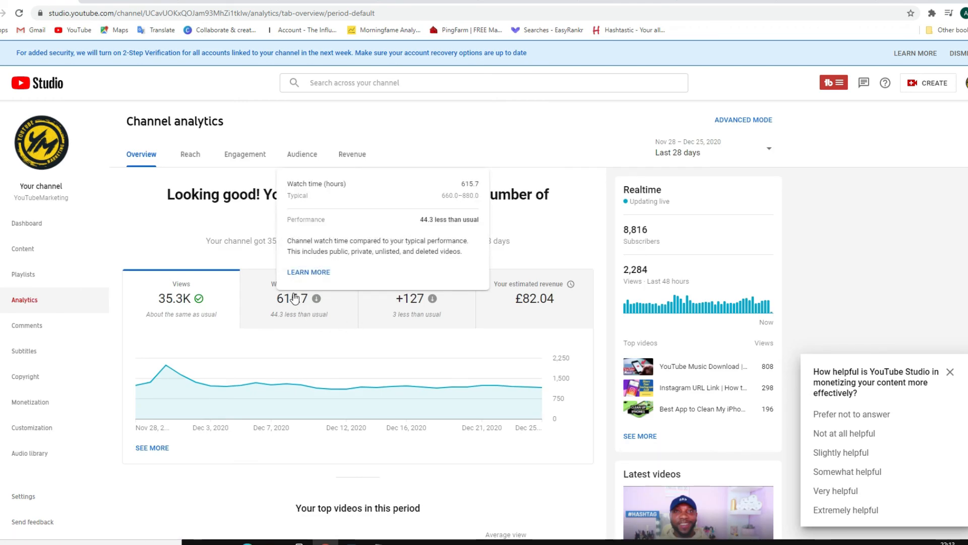
mouse_move(764, 152)
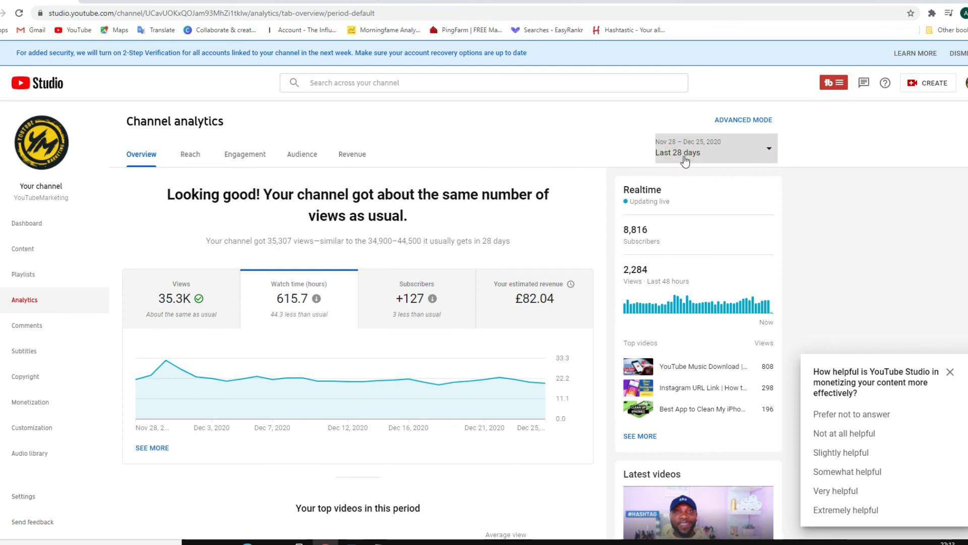
click(684, 152)
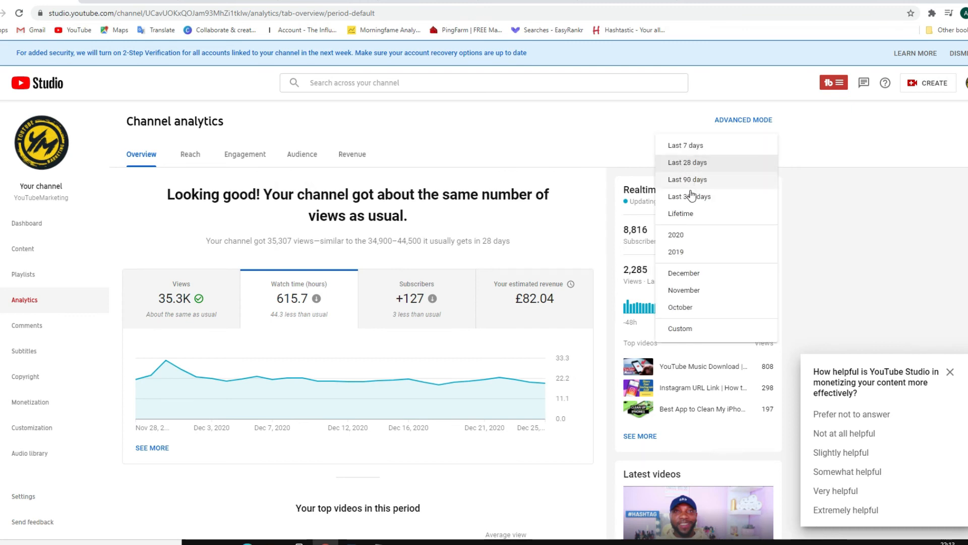
mouse_move(689, 213)
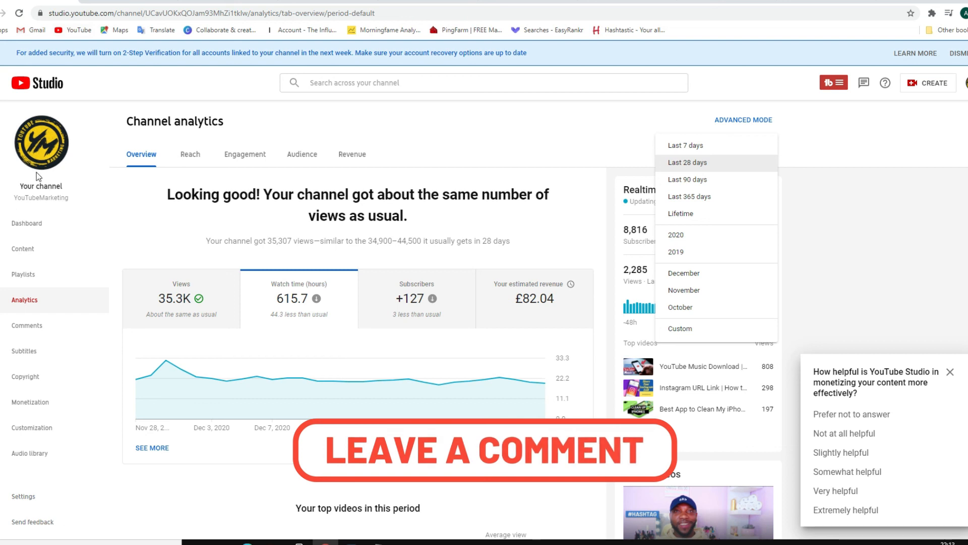
mouse_move(42, 152)
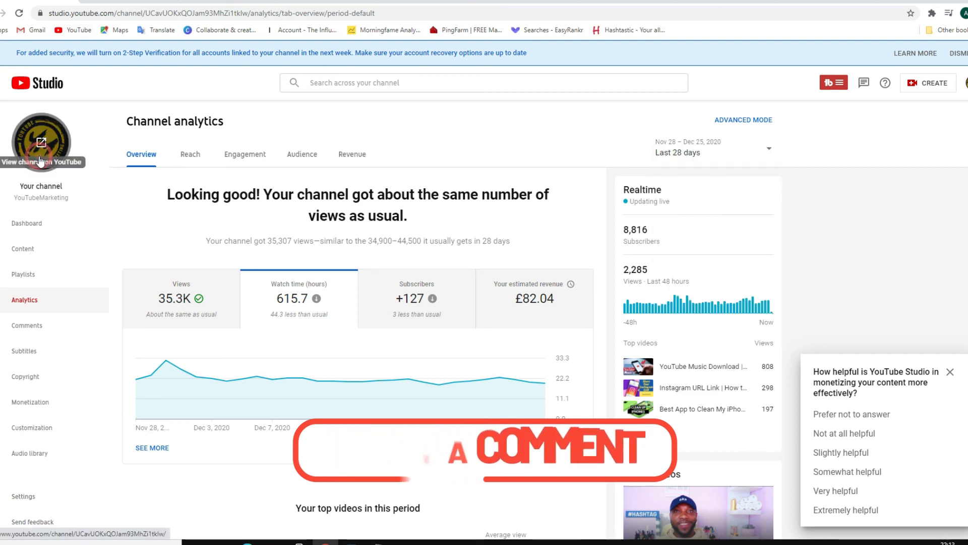
Step: View the YouTubeMarketing channel's public Videos page on YouTube and scroll the uploads grid
click(40, 142)
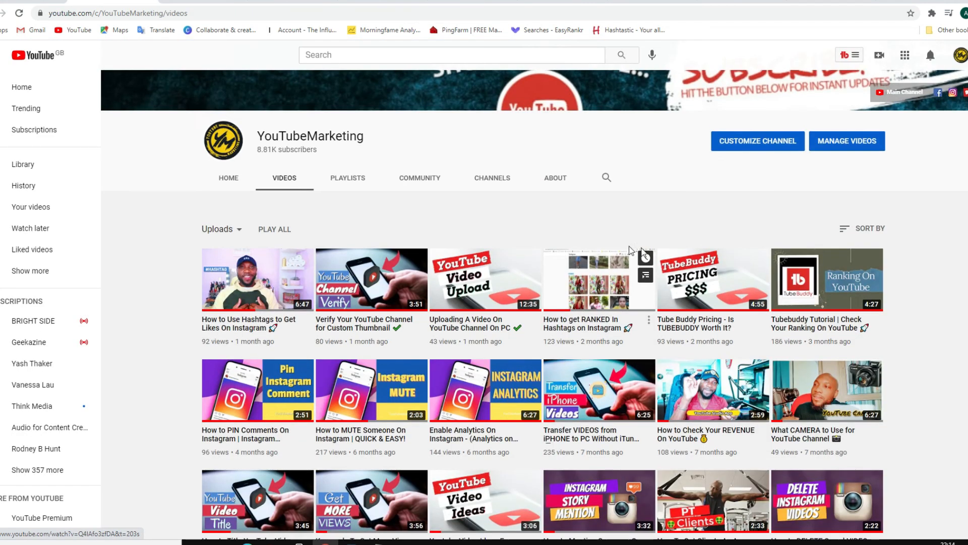
scroll(up, 3)
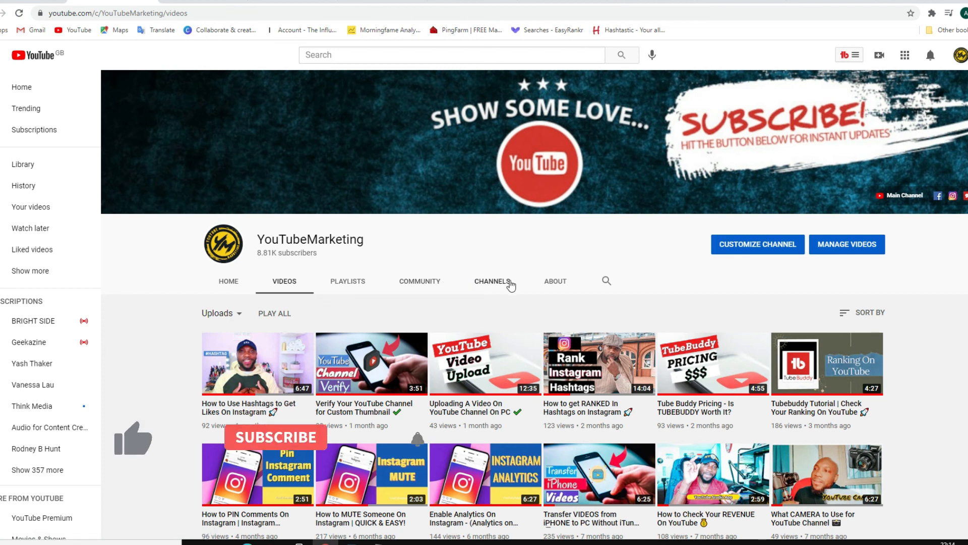
scroll(down, 3)
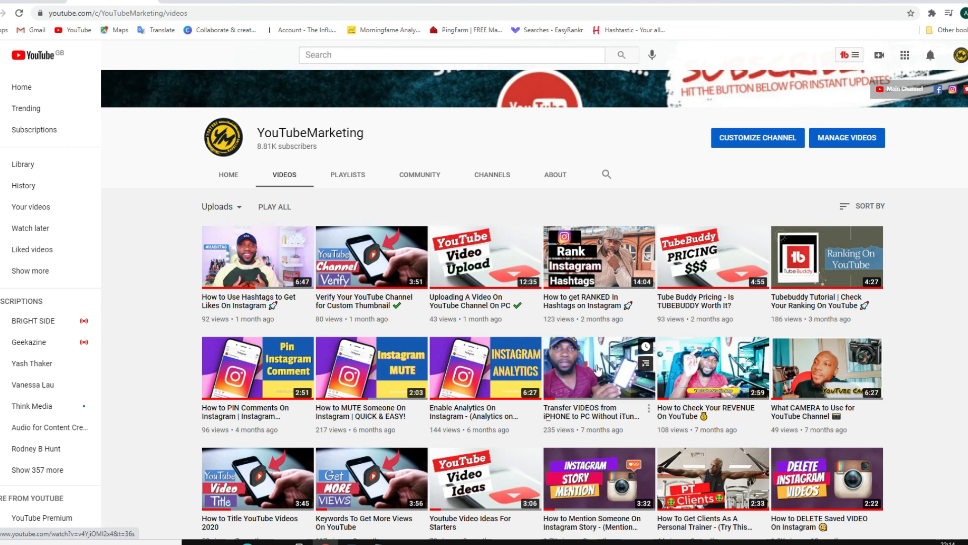
scroll(up, 3)
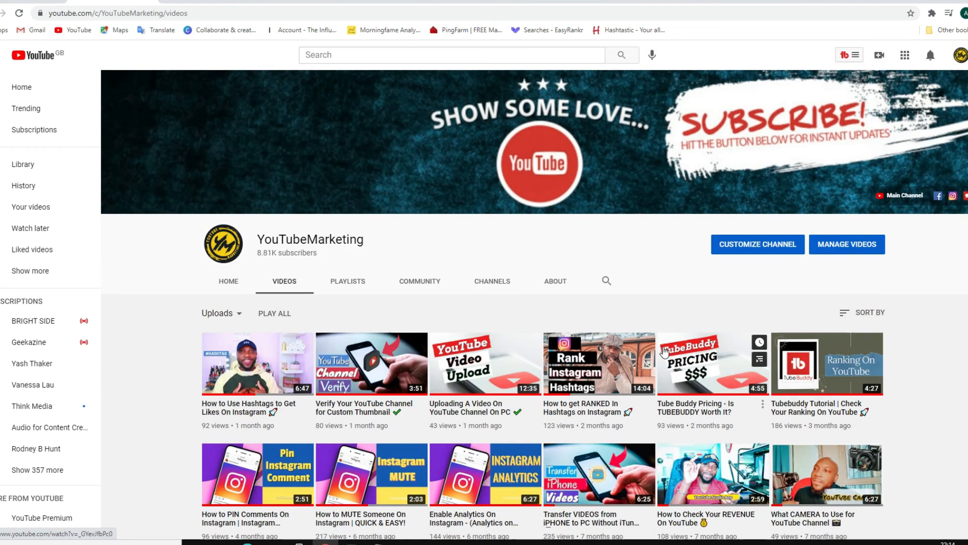